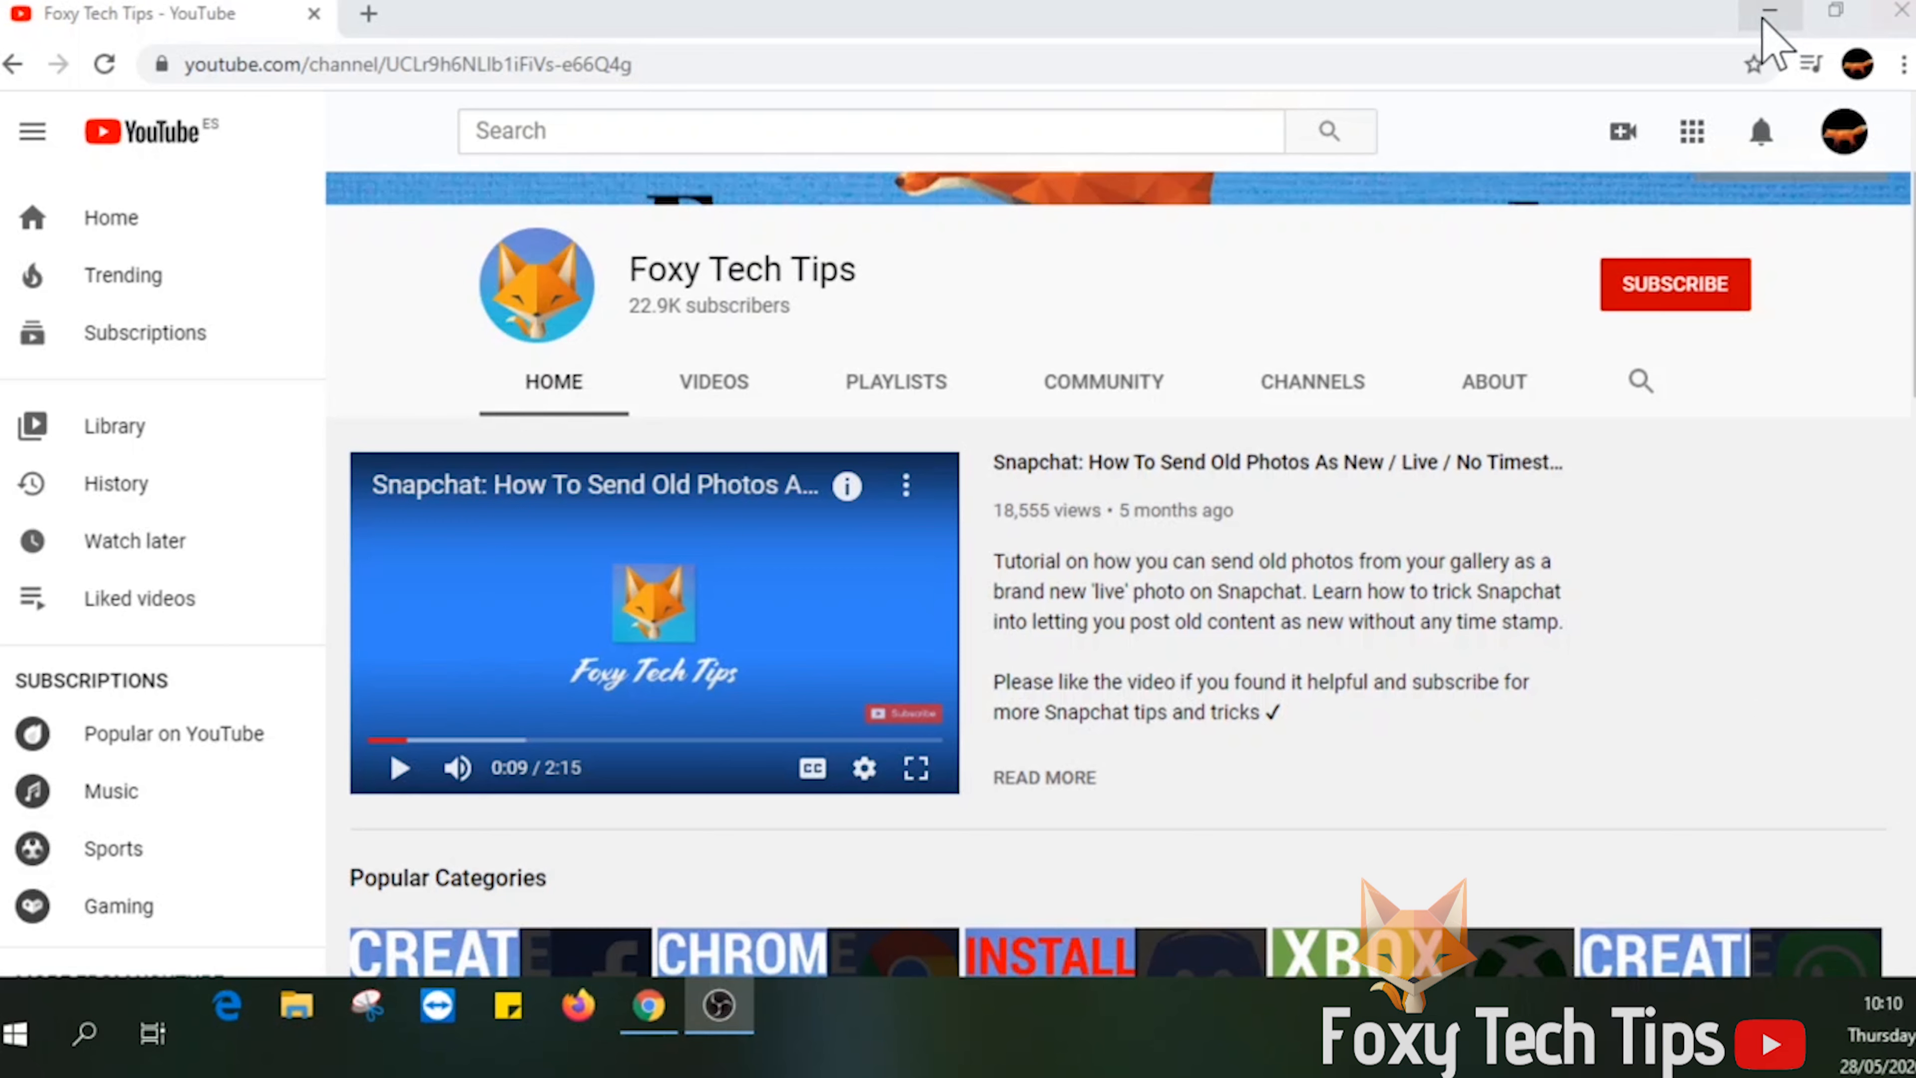
{"action": "mouse_move", "coordinate": [1676, 284]}
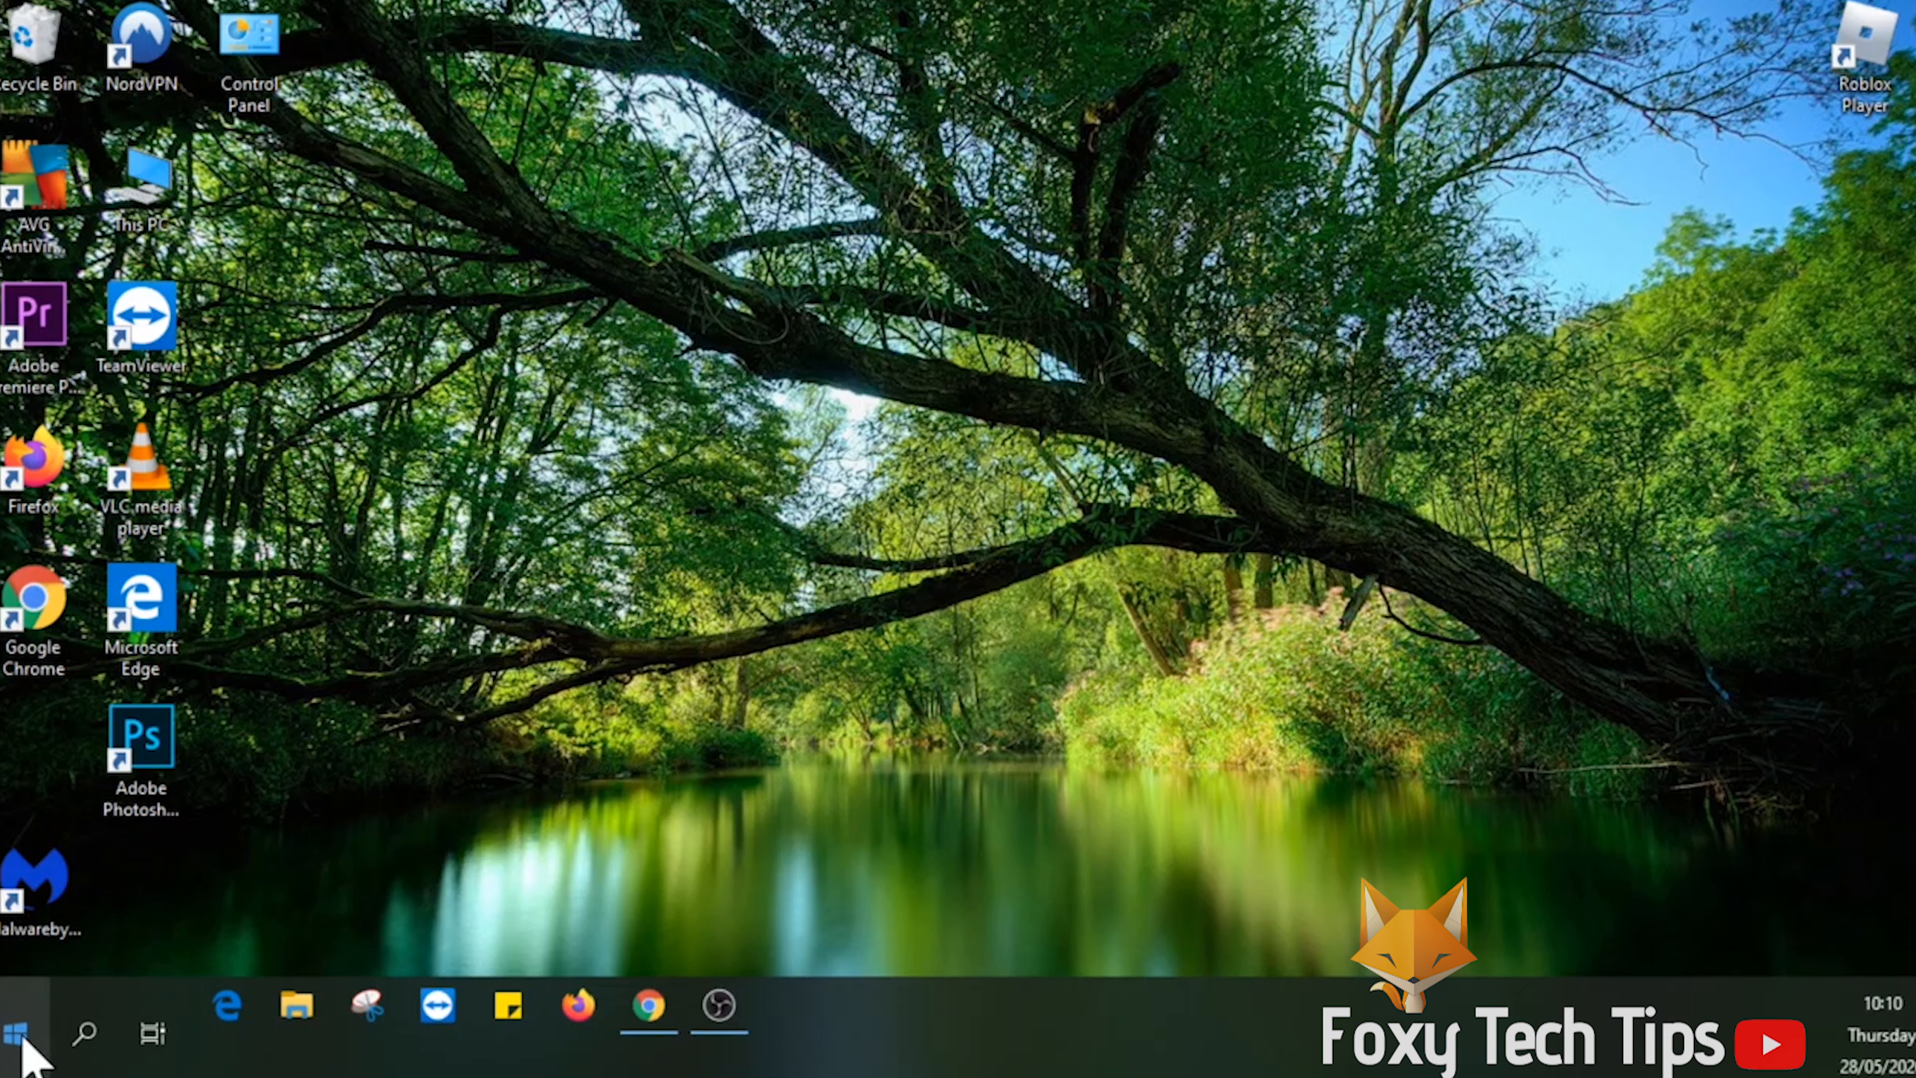
Step: Launch Windows Settings from the Start menu's gear icon
{"action": "left_click", "coordinate": [16, 1033]}
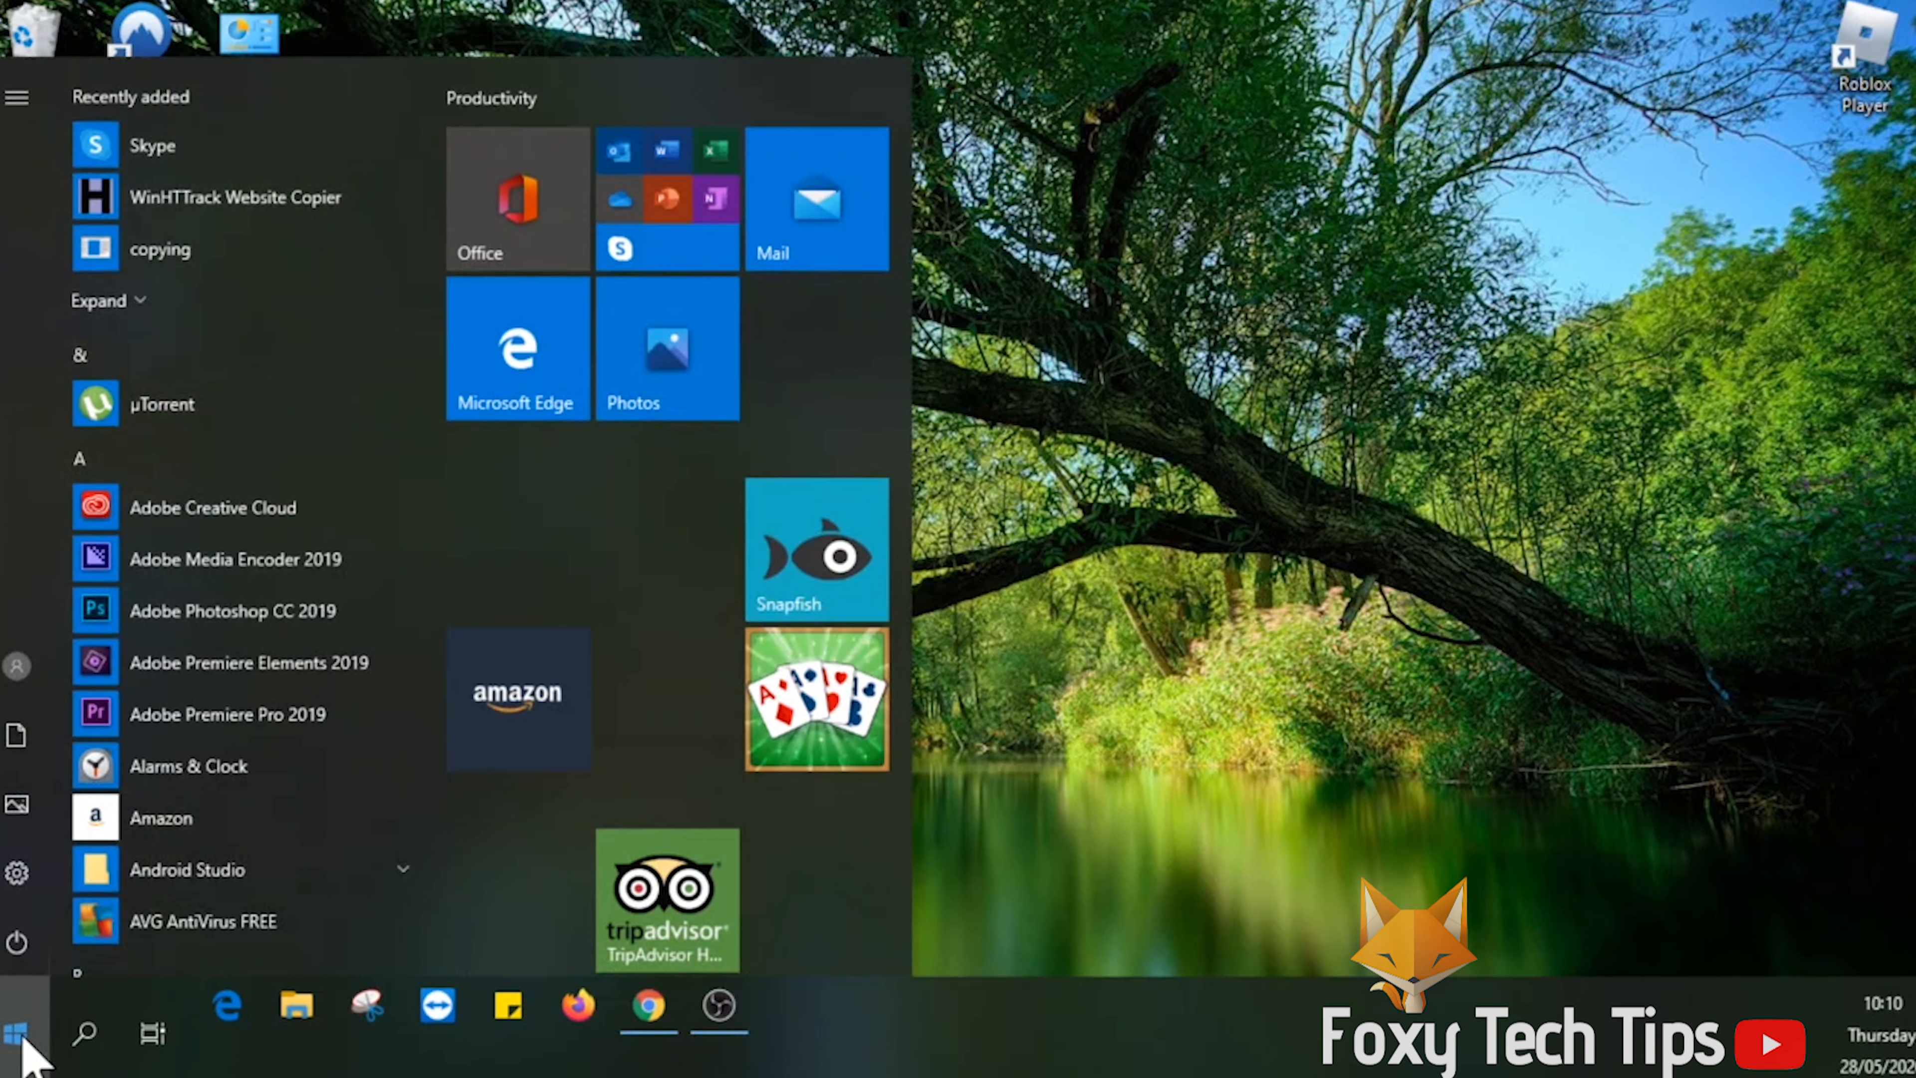
{"action": "mouse_move", "coordinate": [61, 947]}
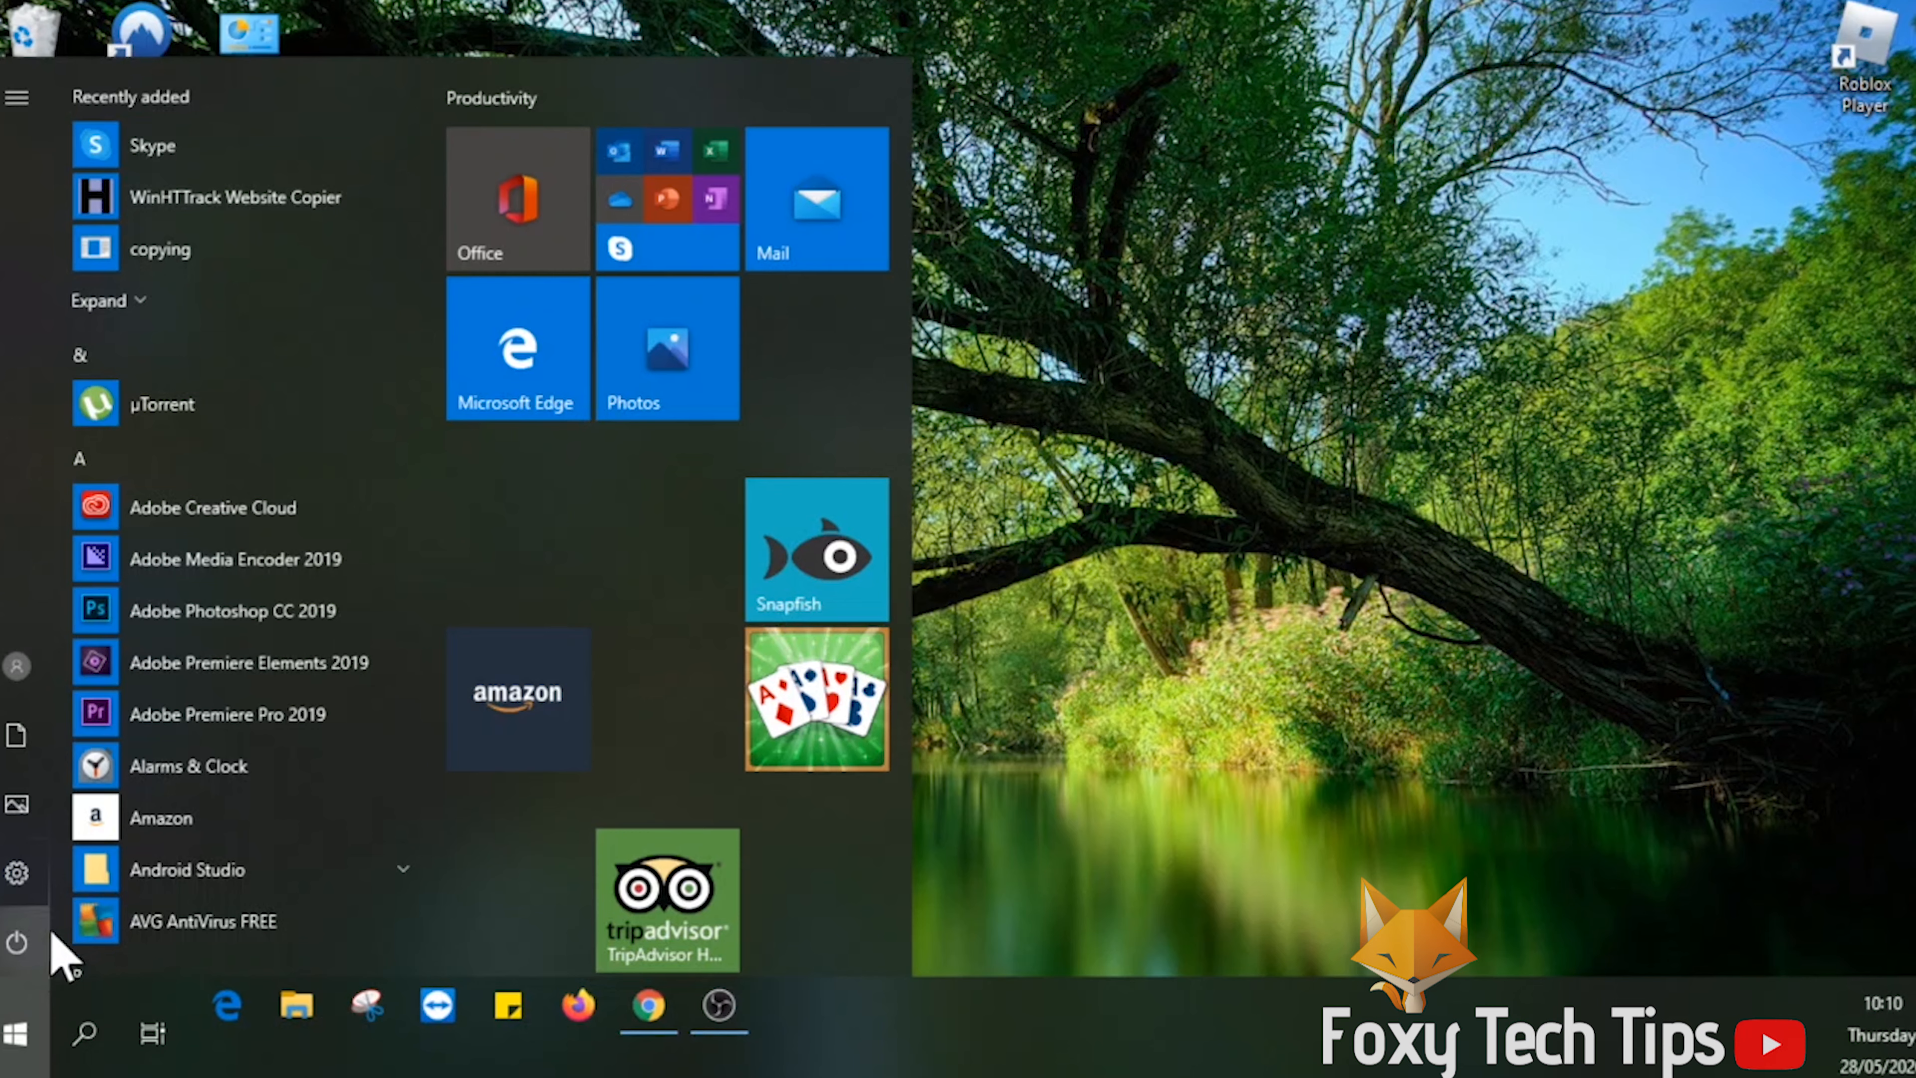
{"action": "mouse_move", "coordinate": [18, 873]}
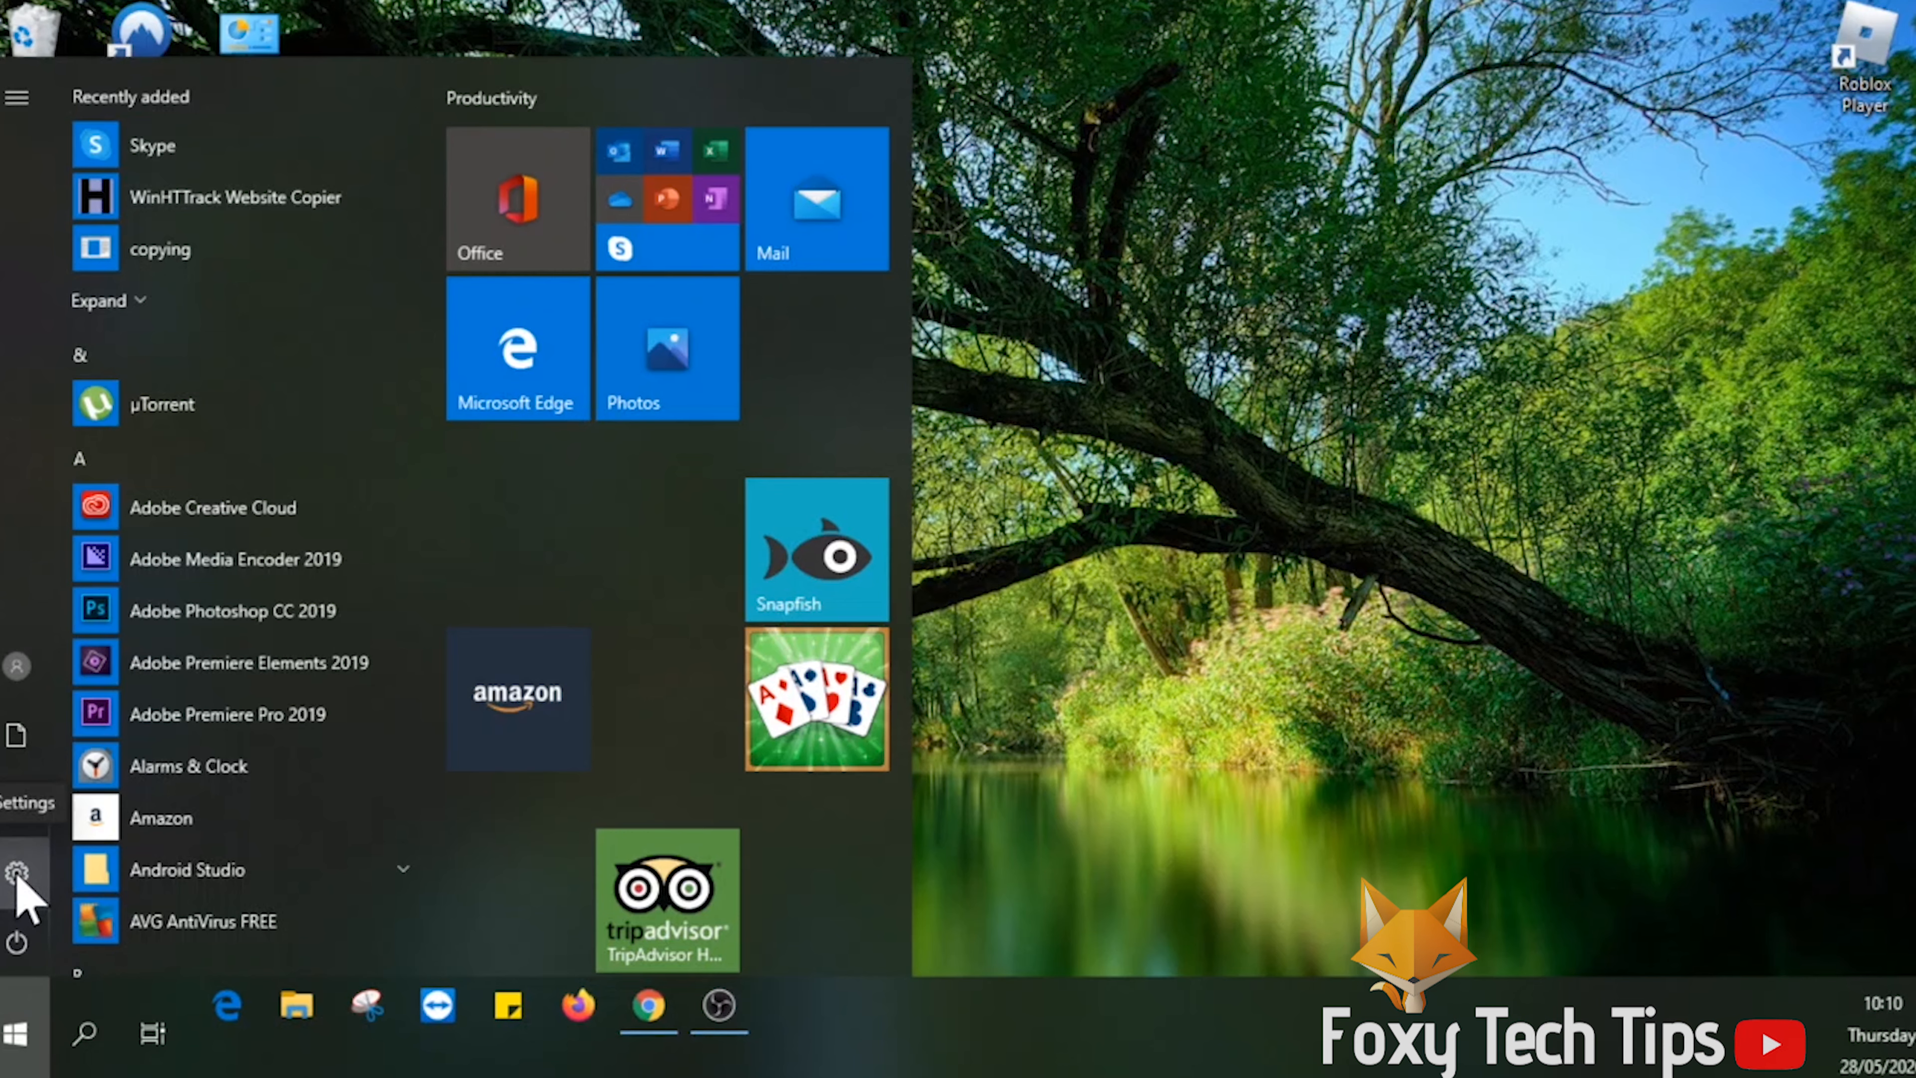
{"action": "left_click", "coordinate": [16, 872]}
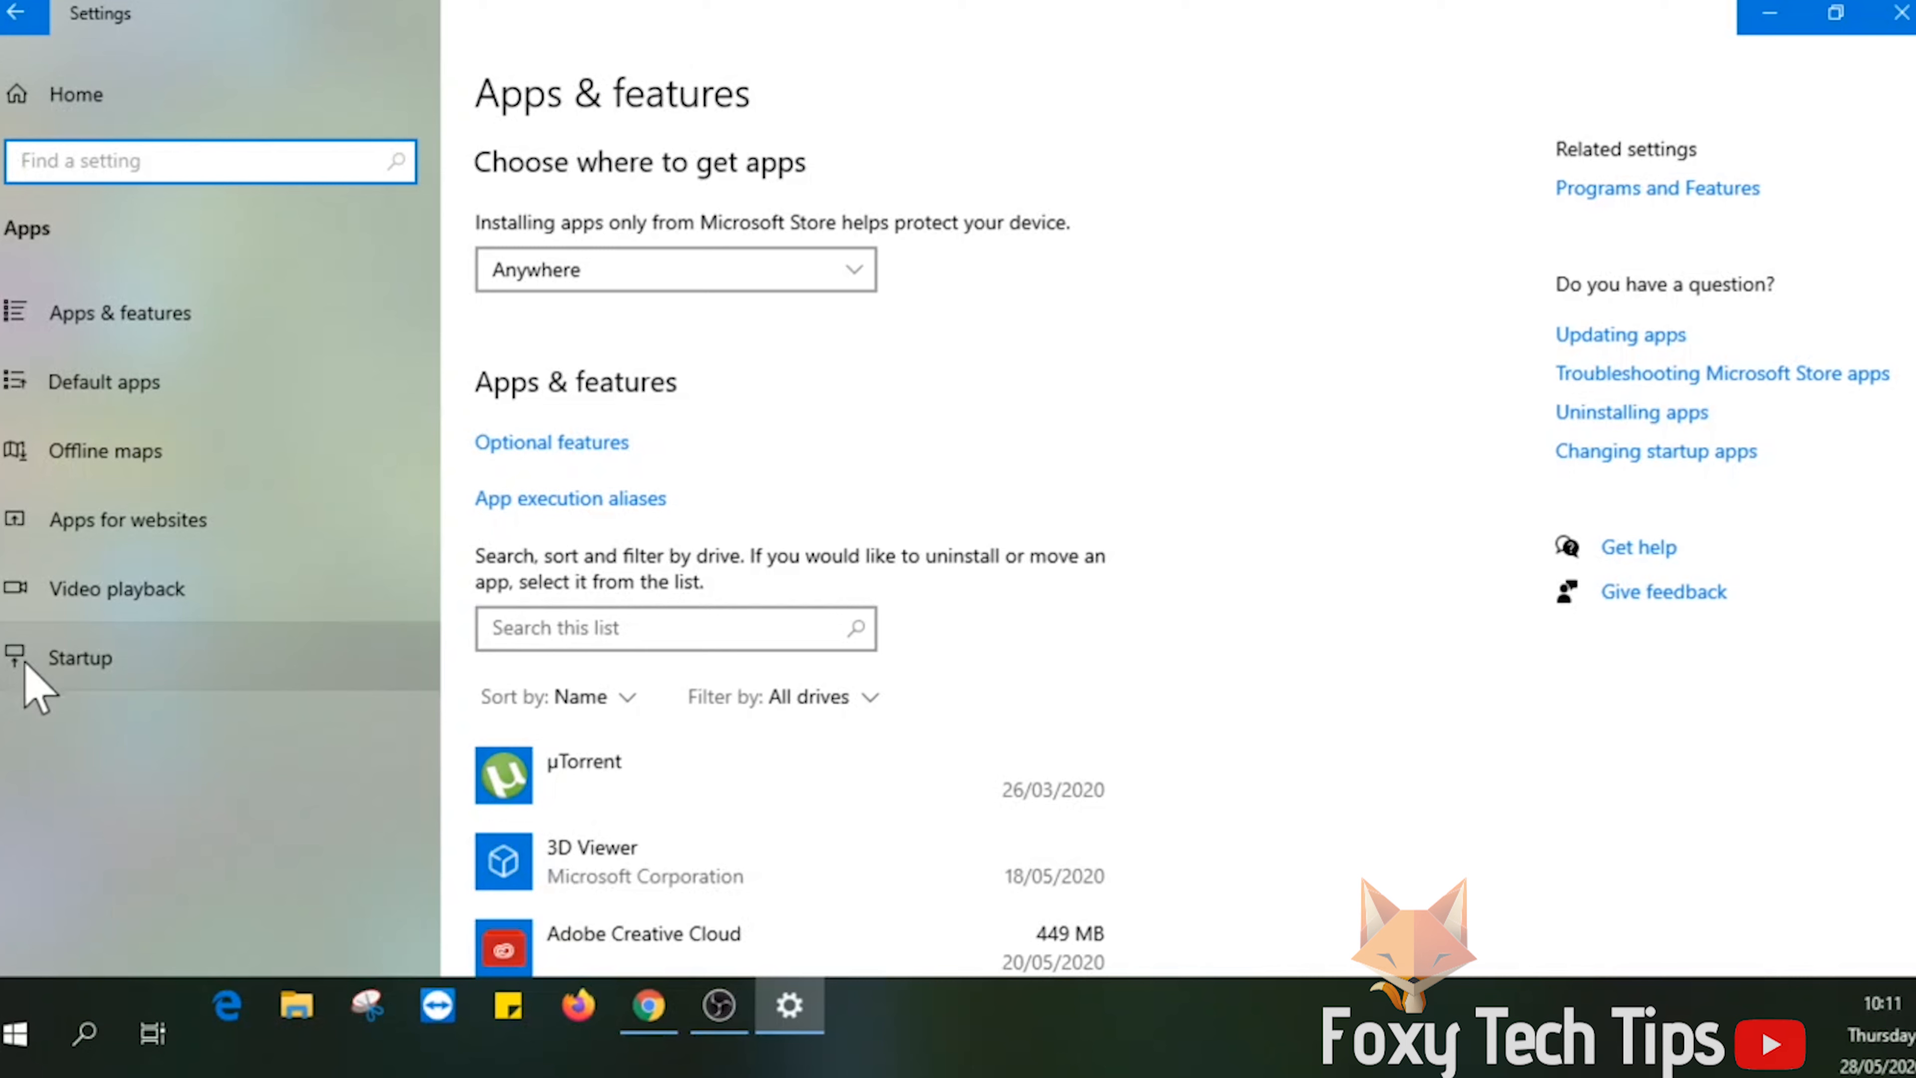
Step: Show the Startup page and scroll the app list down to Skype
{"action": "left_click", "coordinate": [76, 658]}
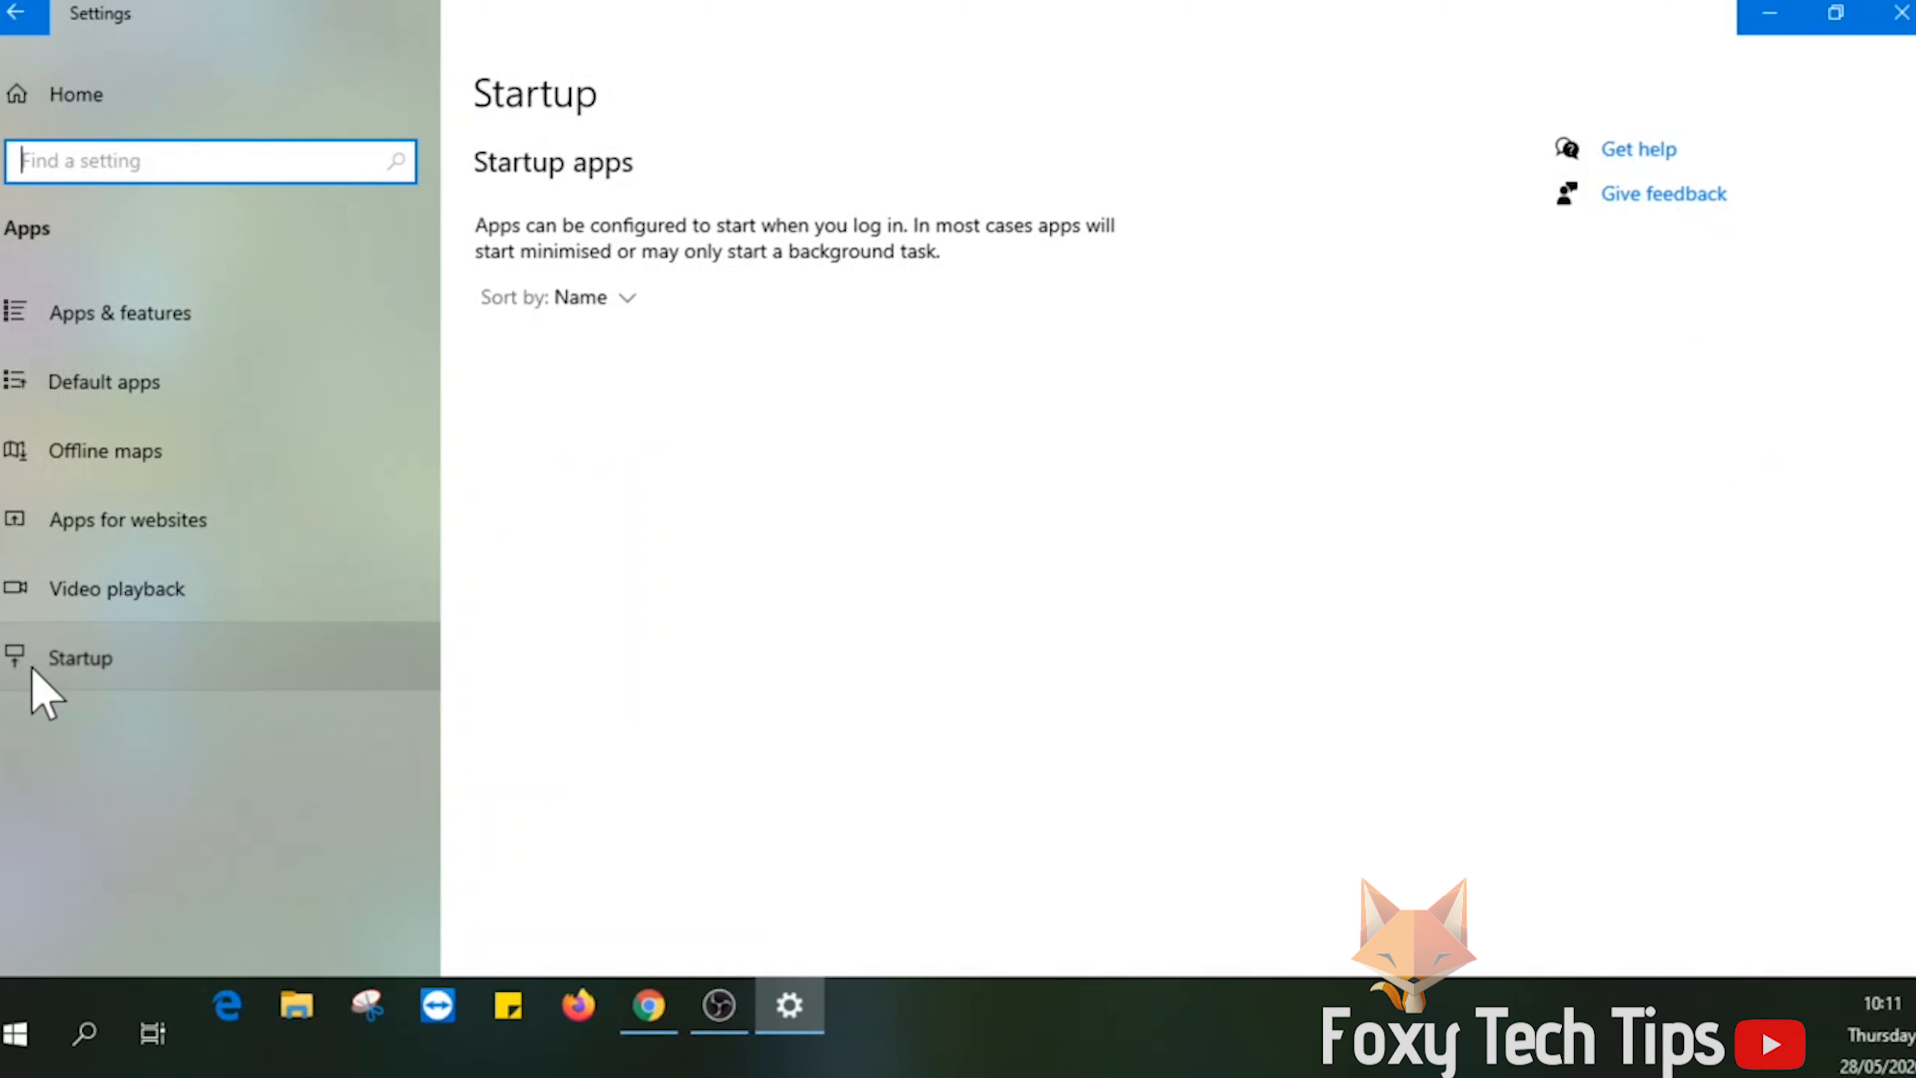
{"action": "left_click", "coordinate": [77, 658]}
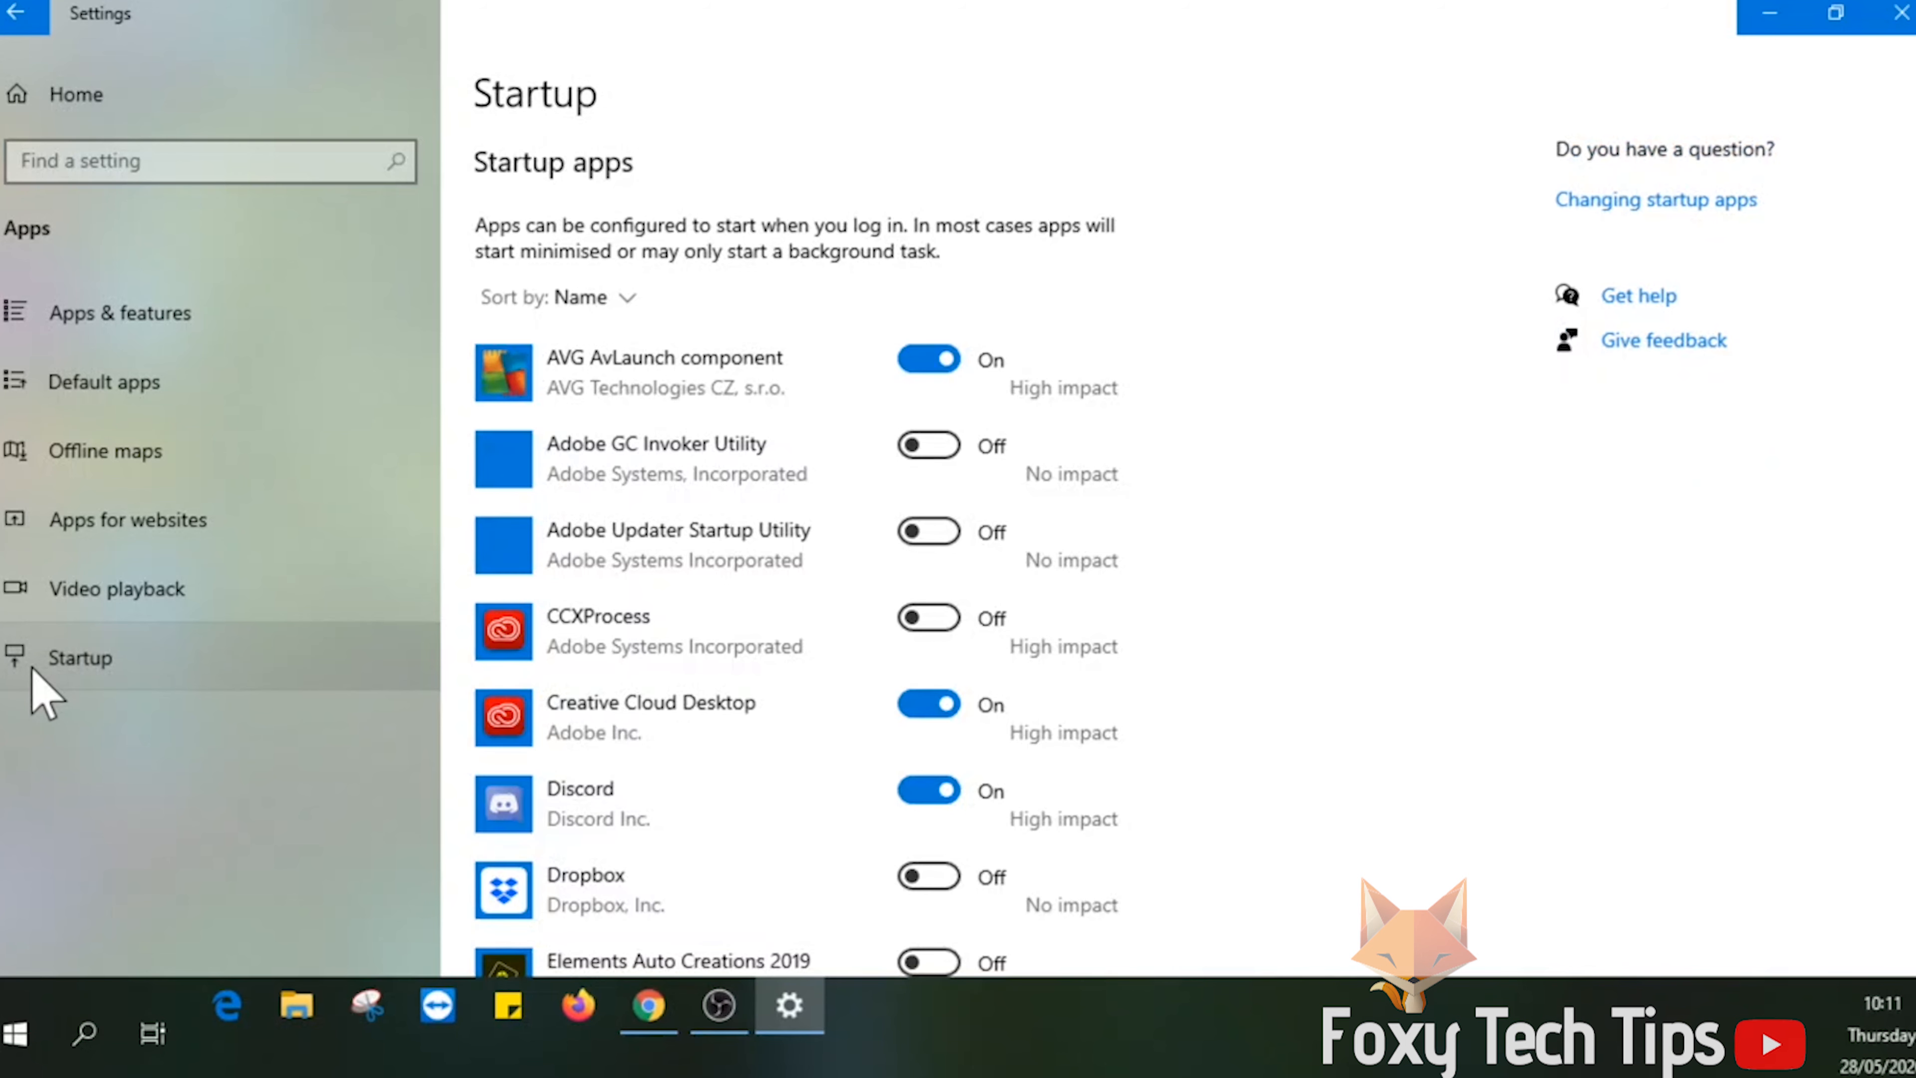
{"action": "mouse_move", "coordinate": [714, 611]}
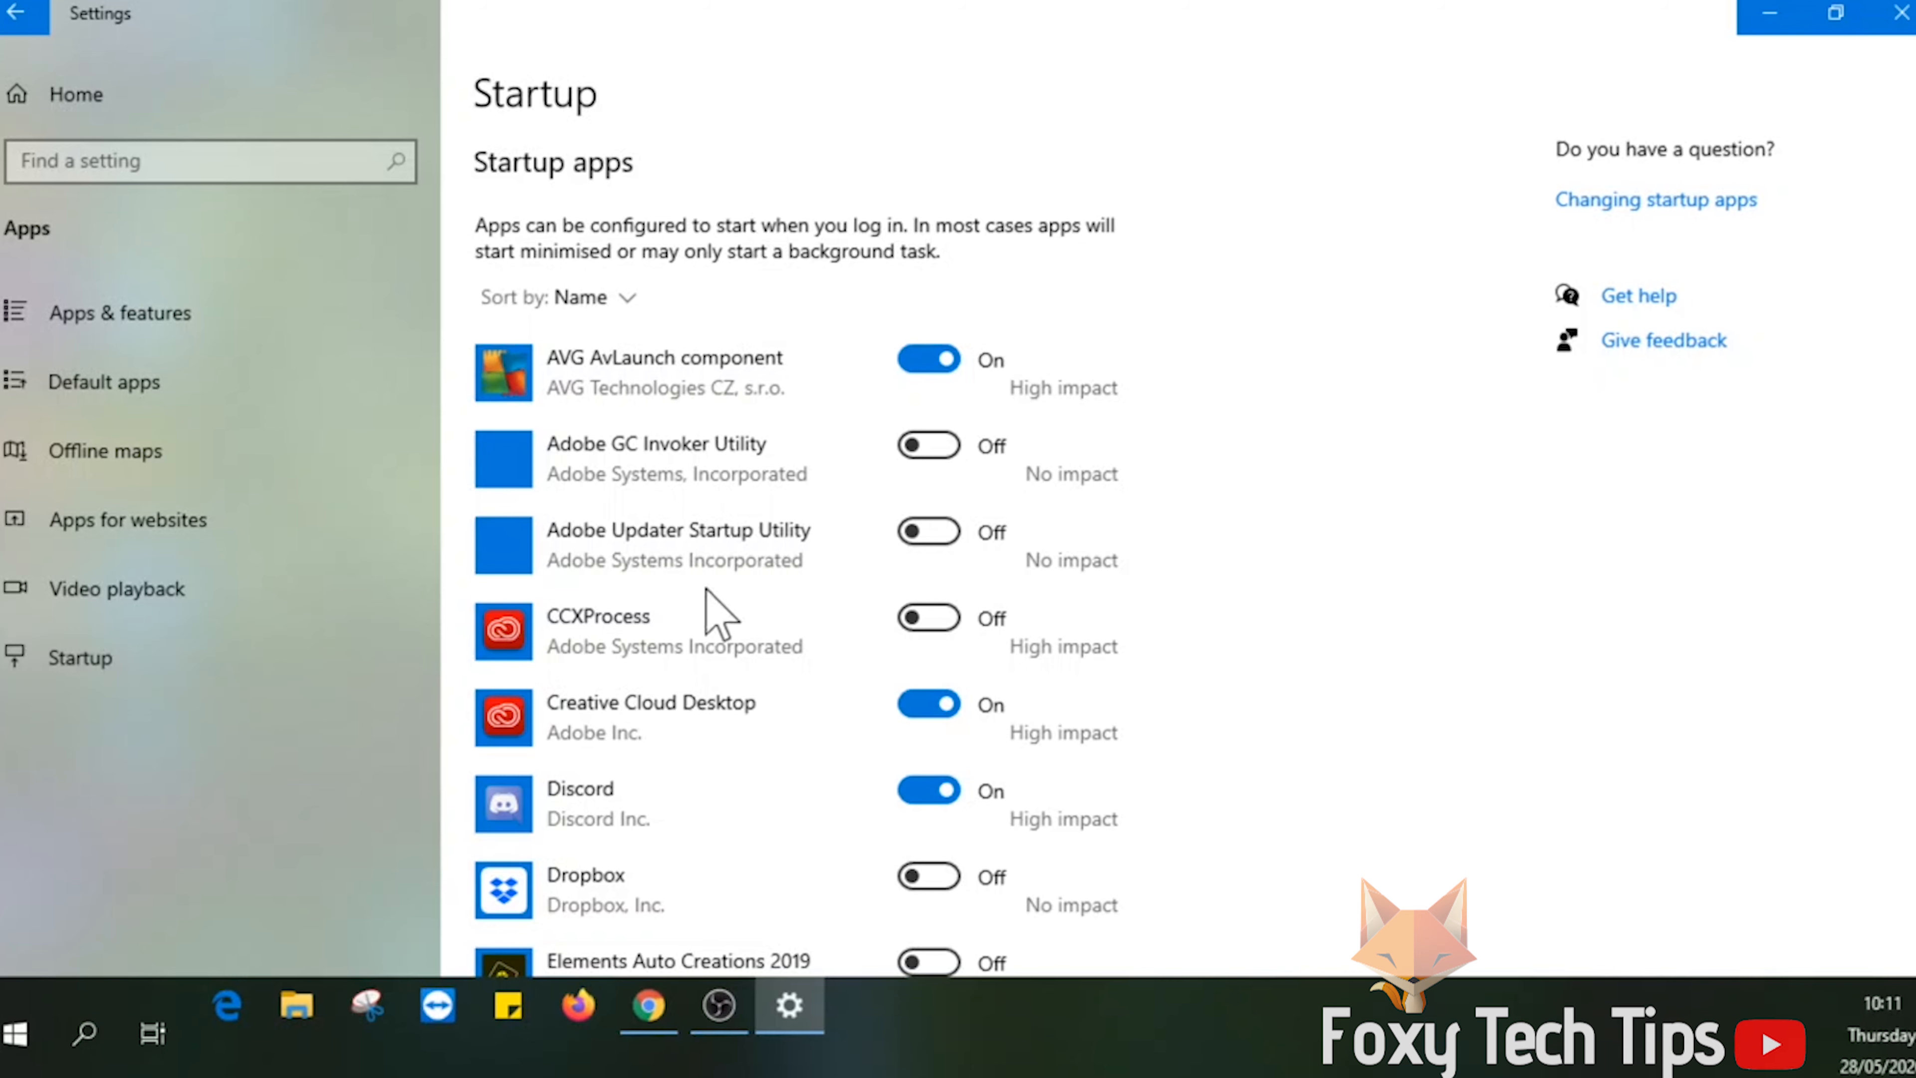
{"action": "scroll", "scroll_direction": "down", "scroll_amount": 3}
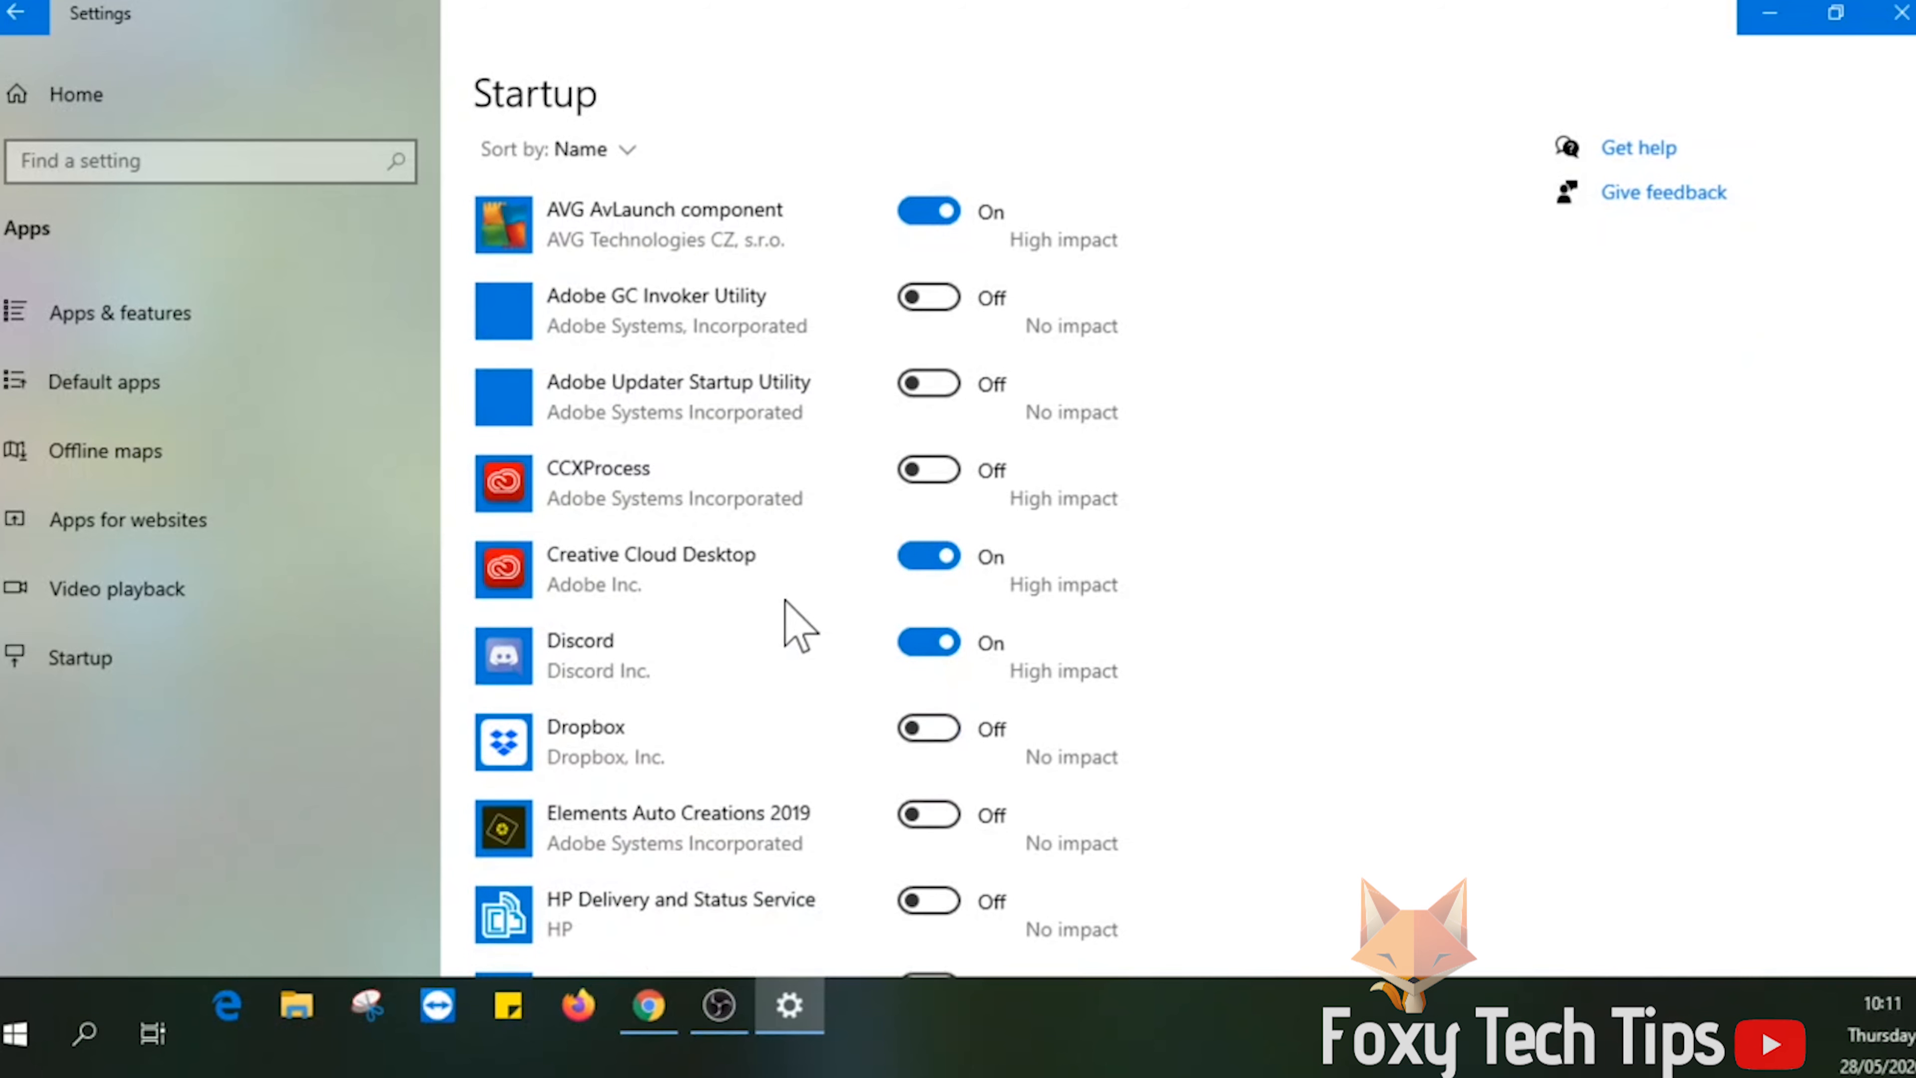
{"action": "scroll", "scroll_direction": "down", "scroll_amount": 3}
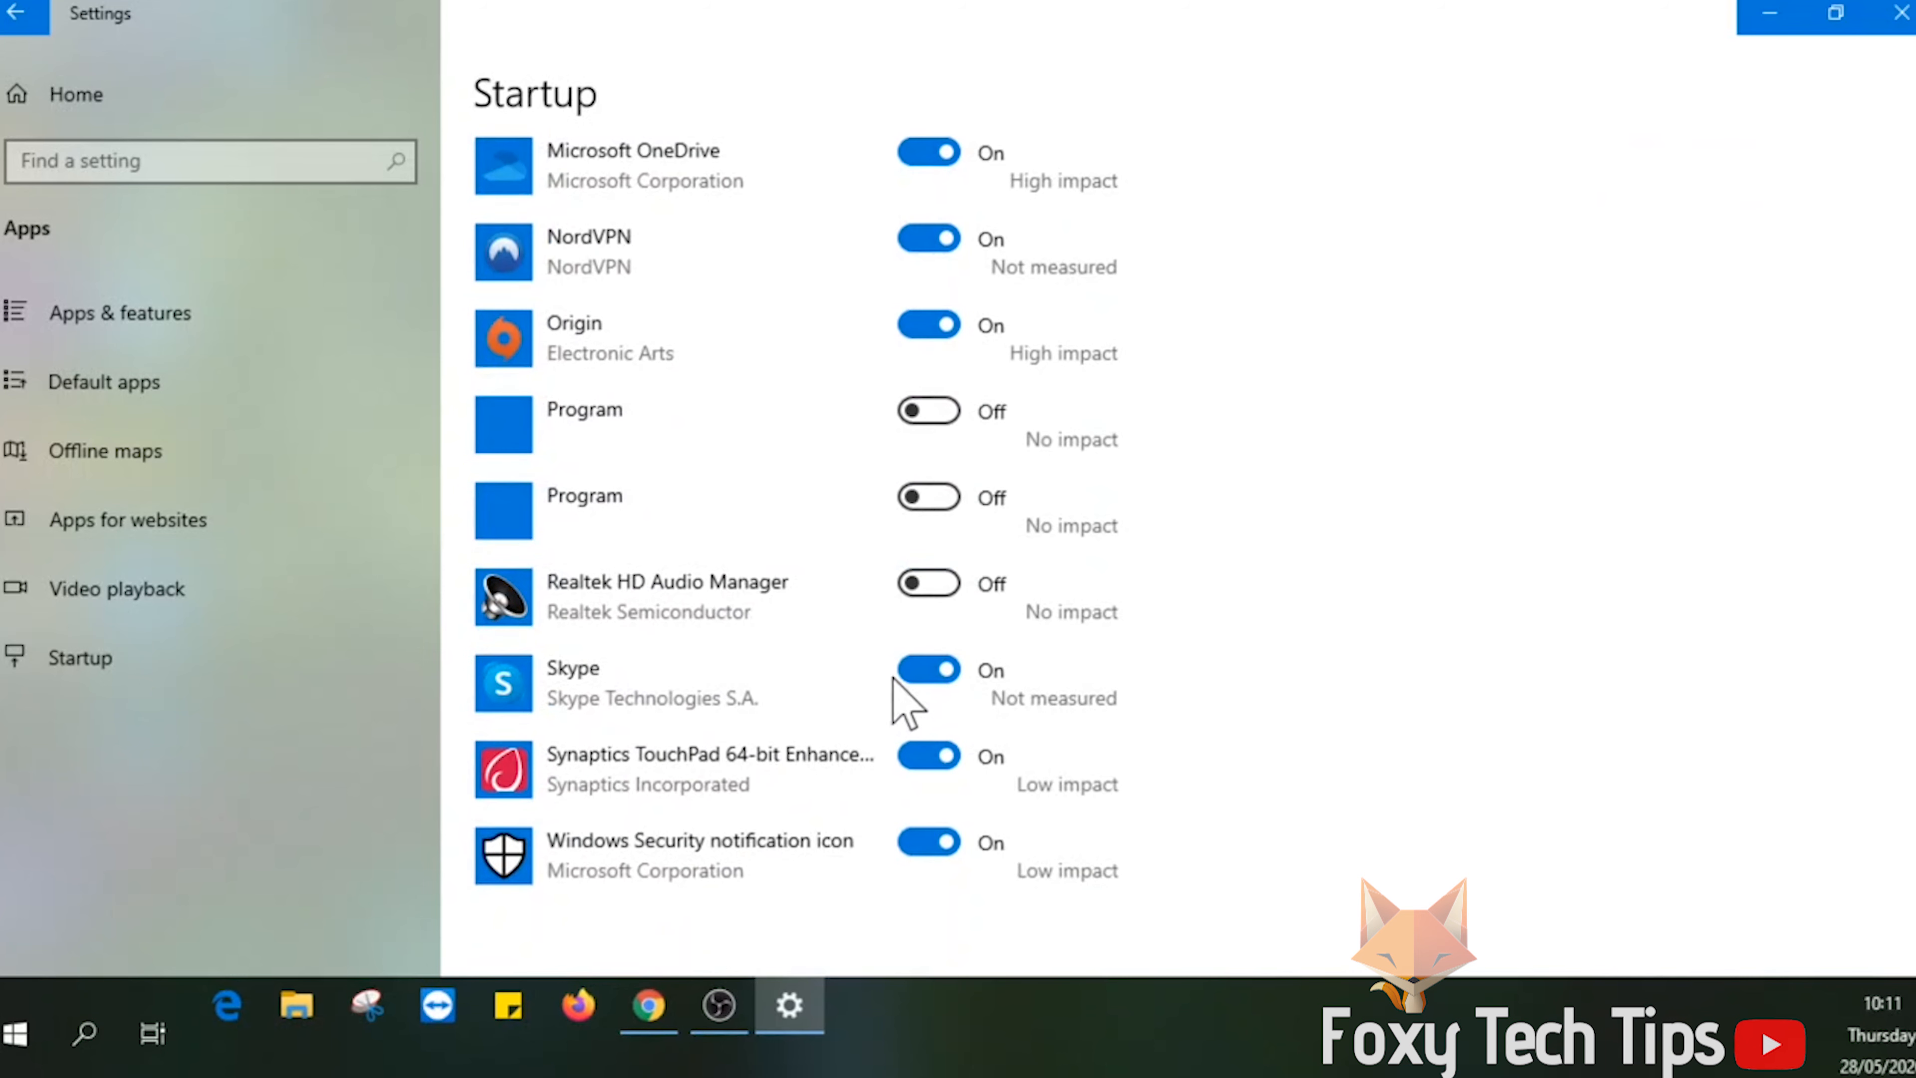
Step: Switch Skype's startup toggle Off (after a brief re-toggle) and turn Origin Off too
{"action": "left_click", "coordinate": [927, 668]}
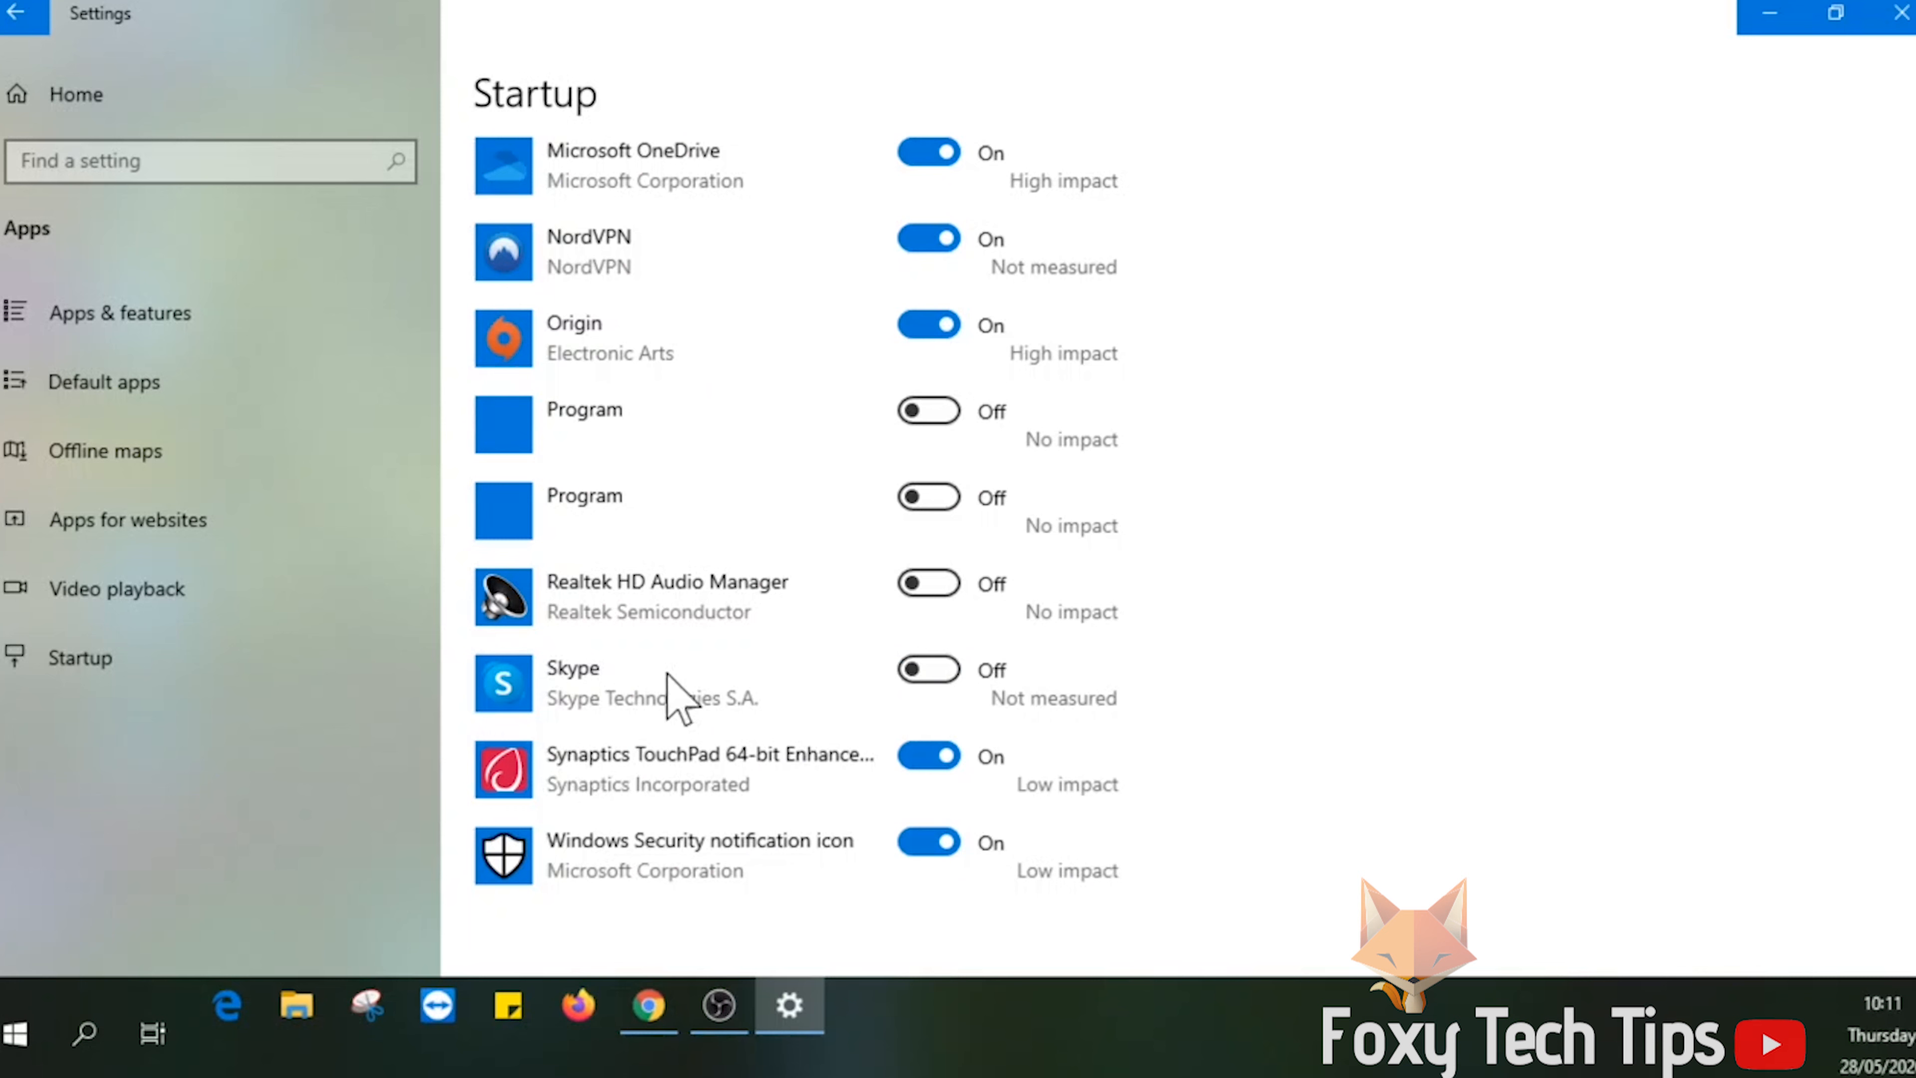
{"action": "left_click", "coordinate": [929, 668]}
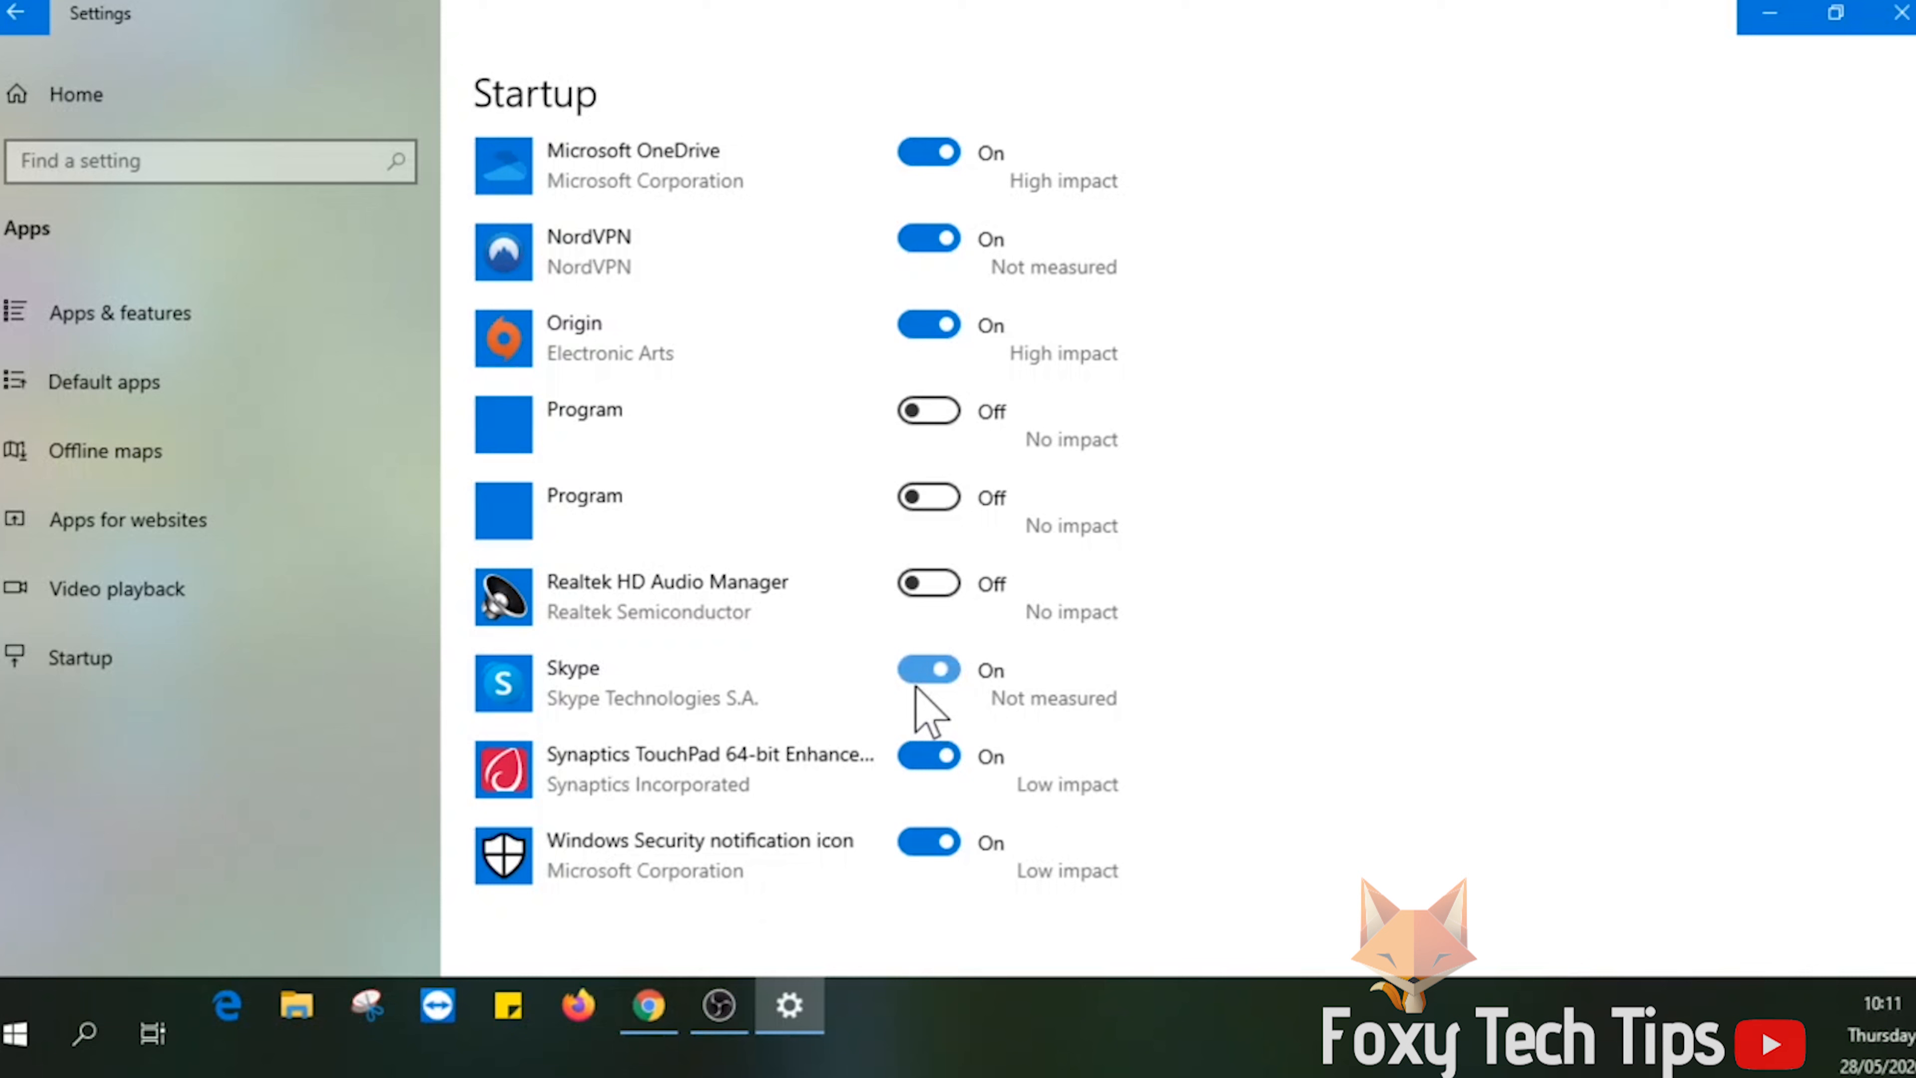
{"action": "left_click", "coordinate": [927, 669]}
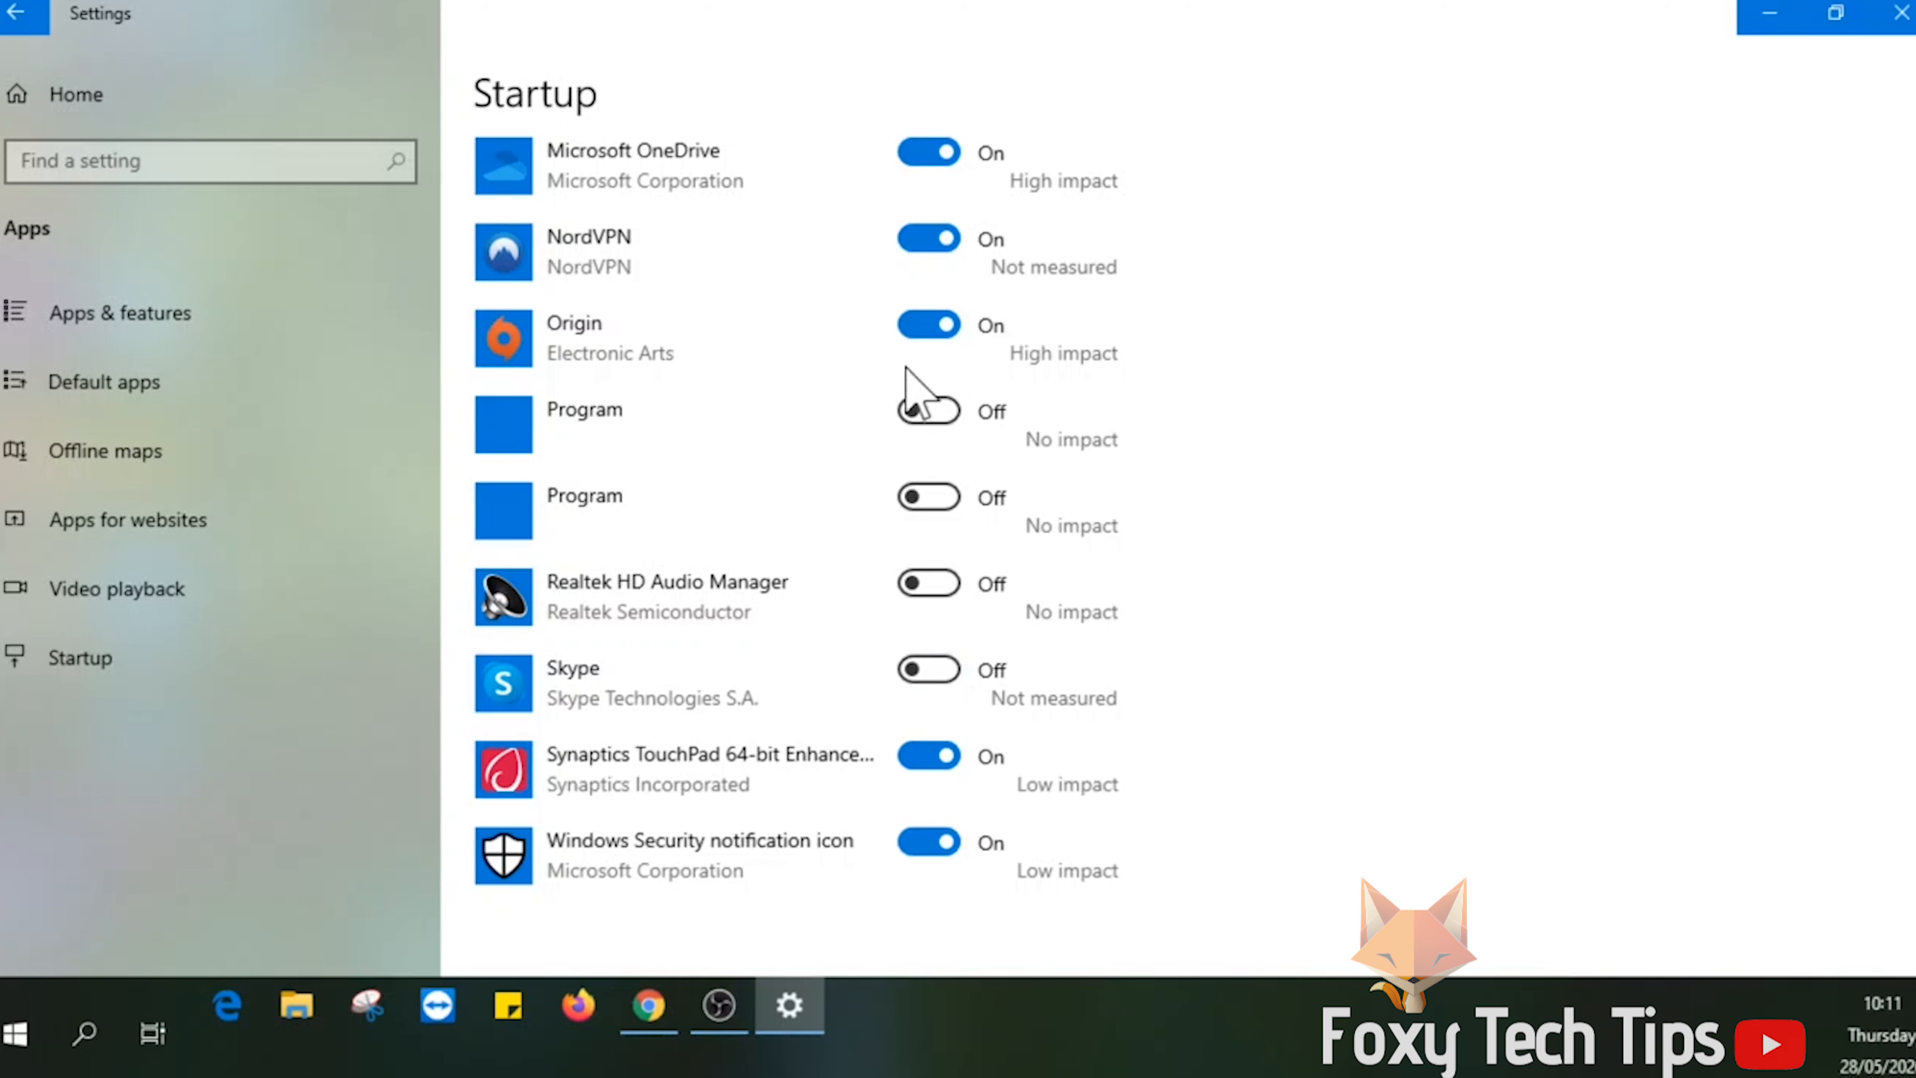
{"action": "left_click", "coordinate": [927, 324]}
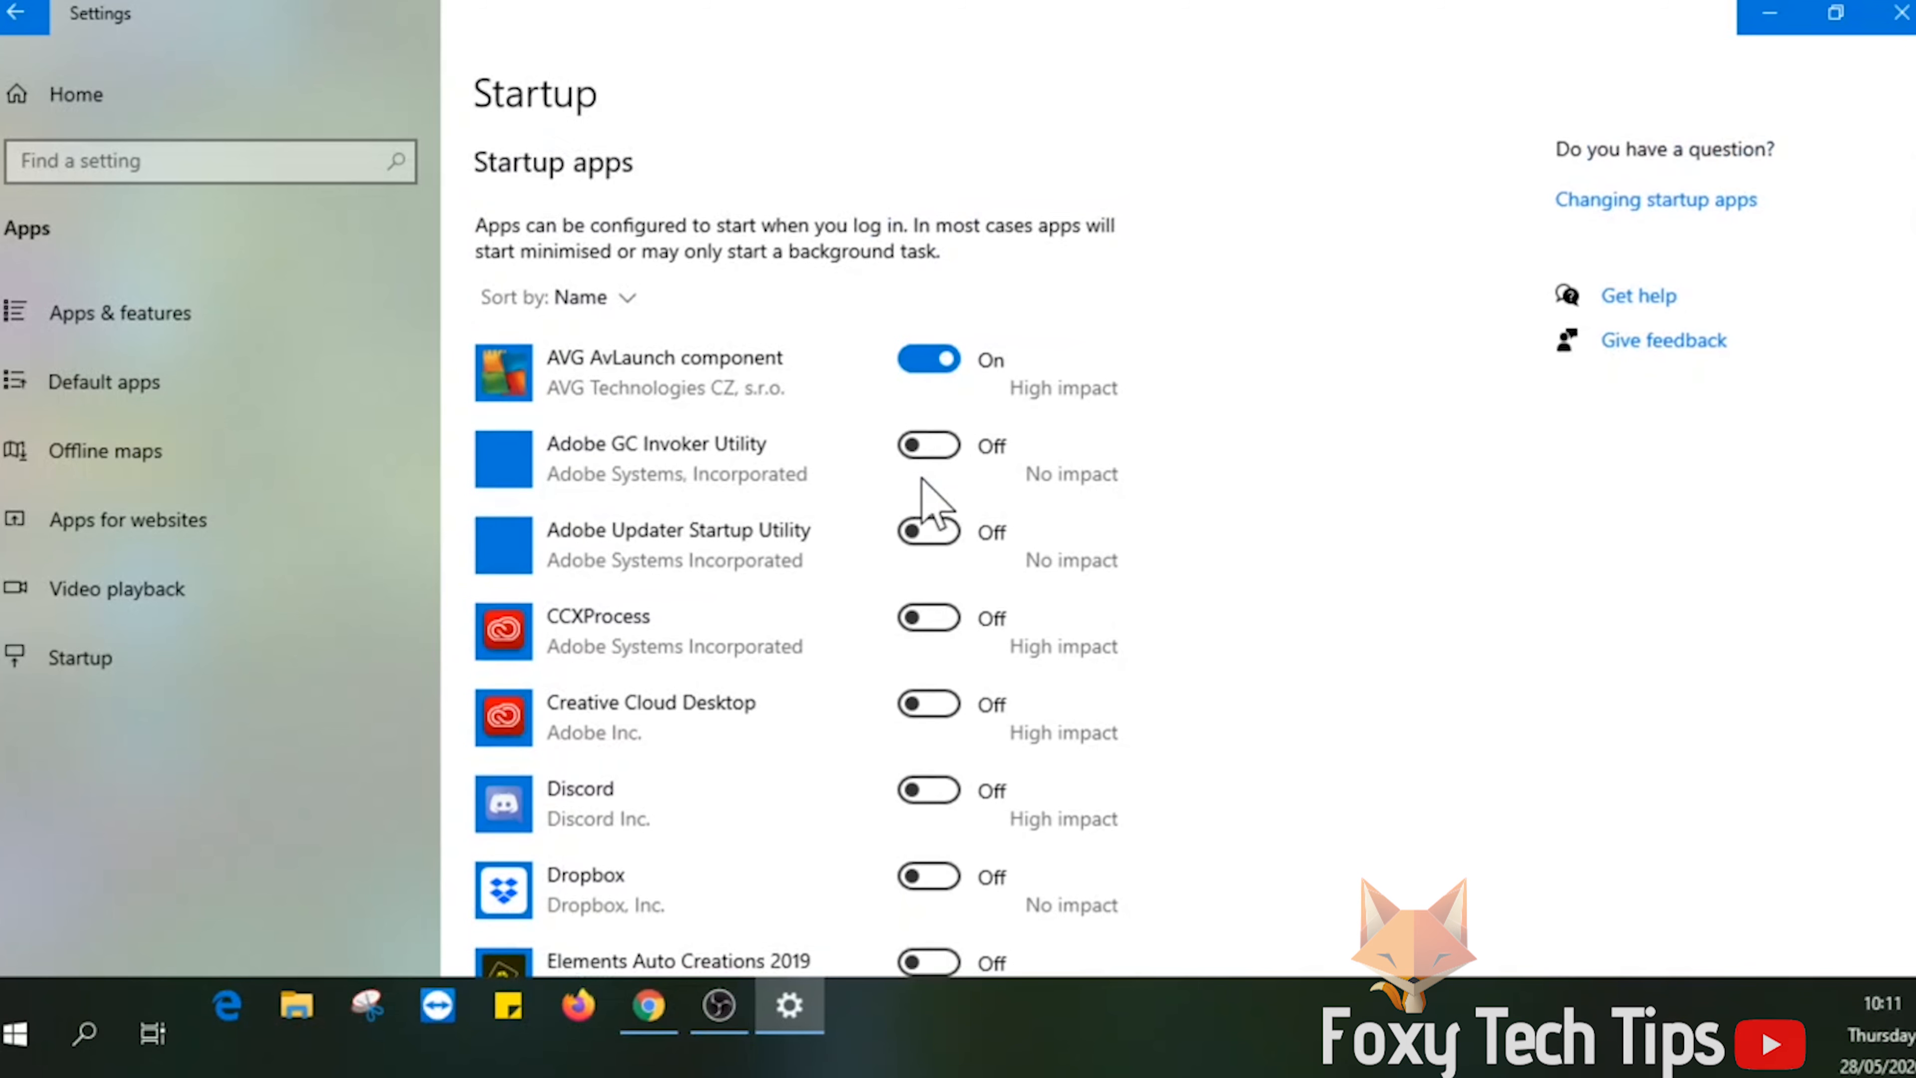
Step: Switch the Windows Security notification icon's startup toggle Off
{"action": "scroll", "scroll_direction": "down", "scroll_amount": 3}
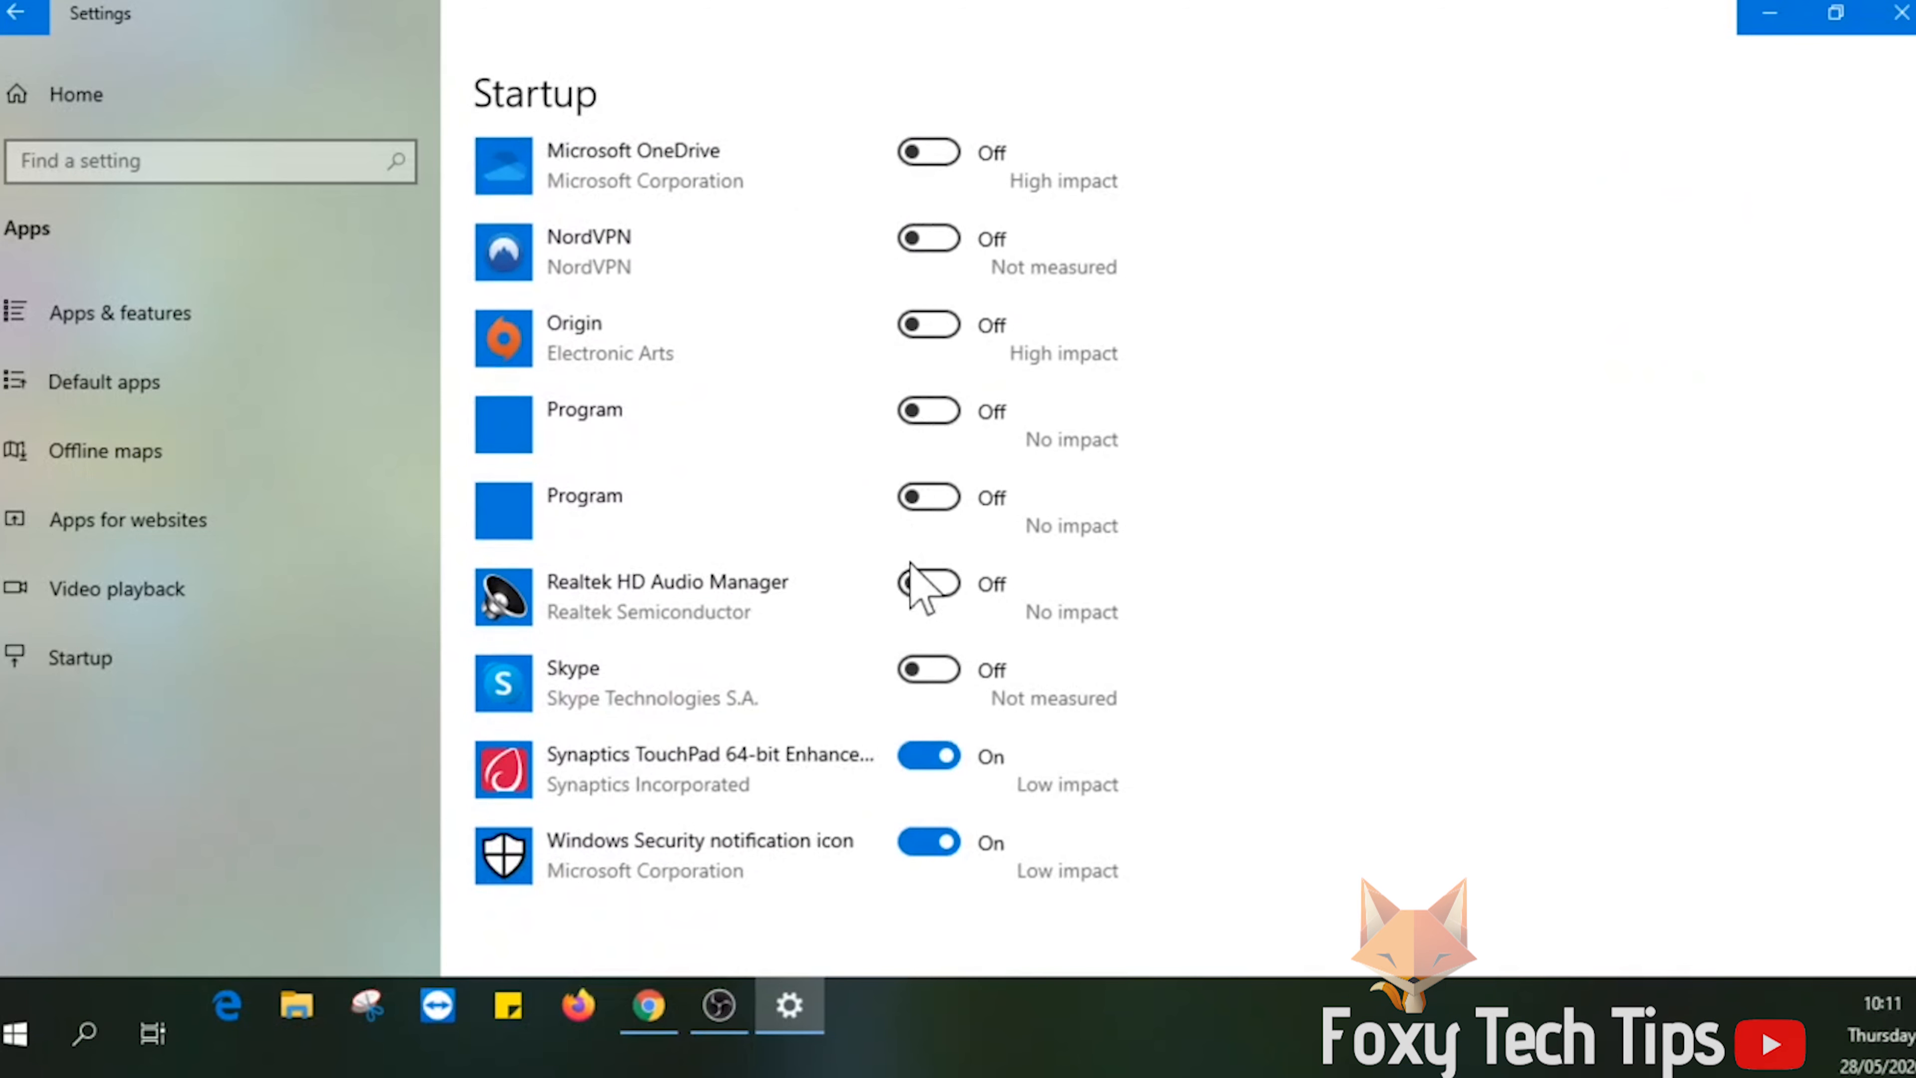
{"action": "left_click", "coordinate": [927, 842]}
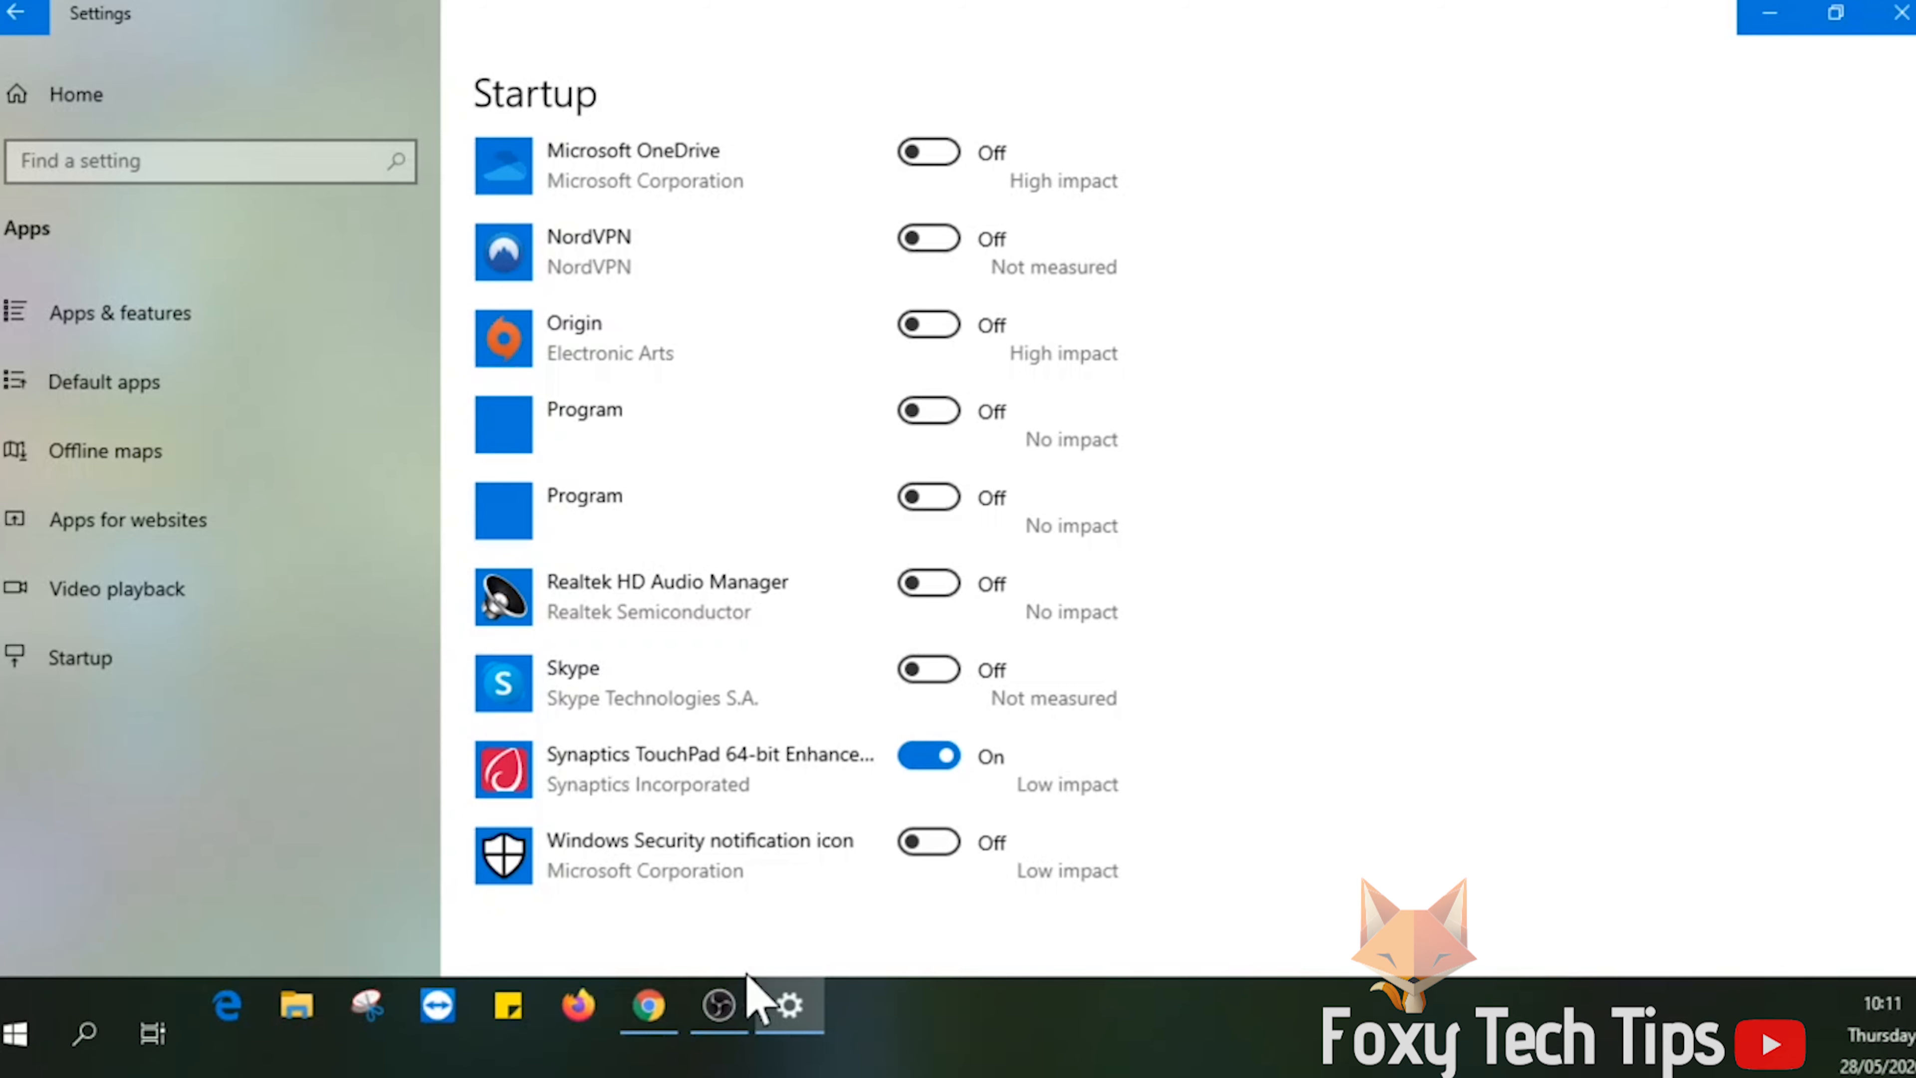
Step: Return to the YouTube window and subscribe to the Foxy Tech Tips channel
{"action": "left_click", "coordinate": [647, 1006]}
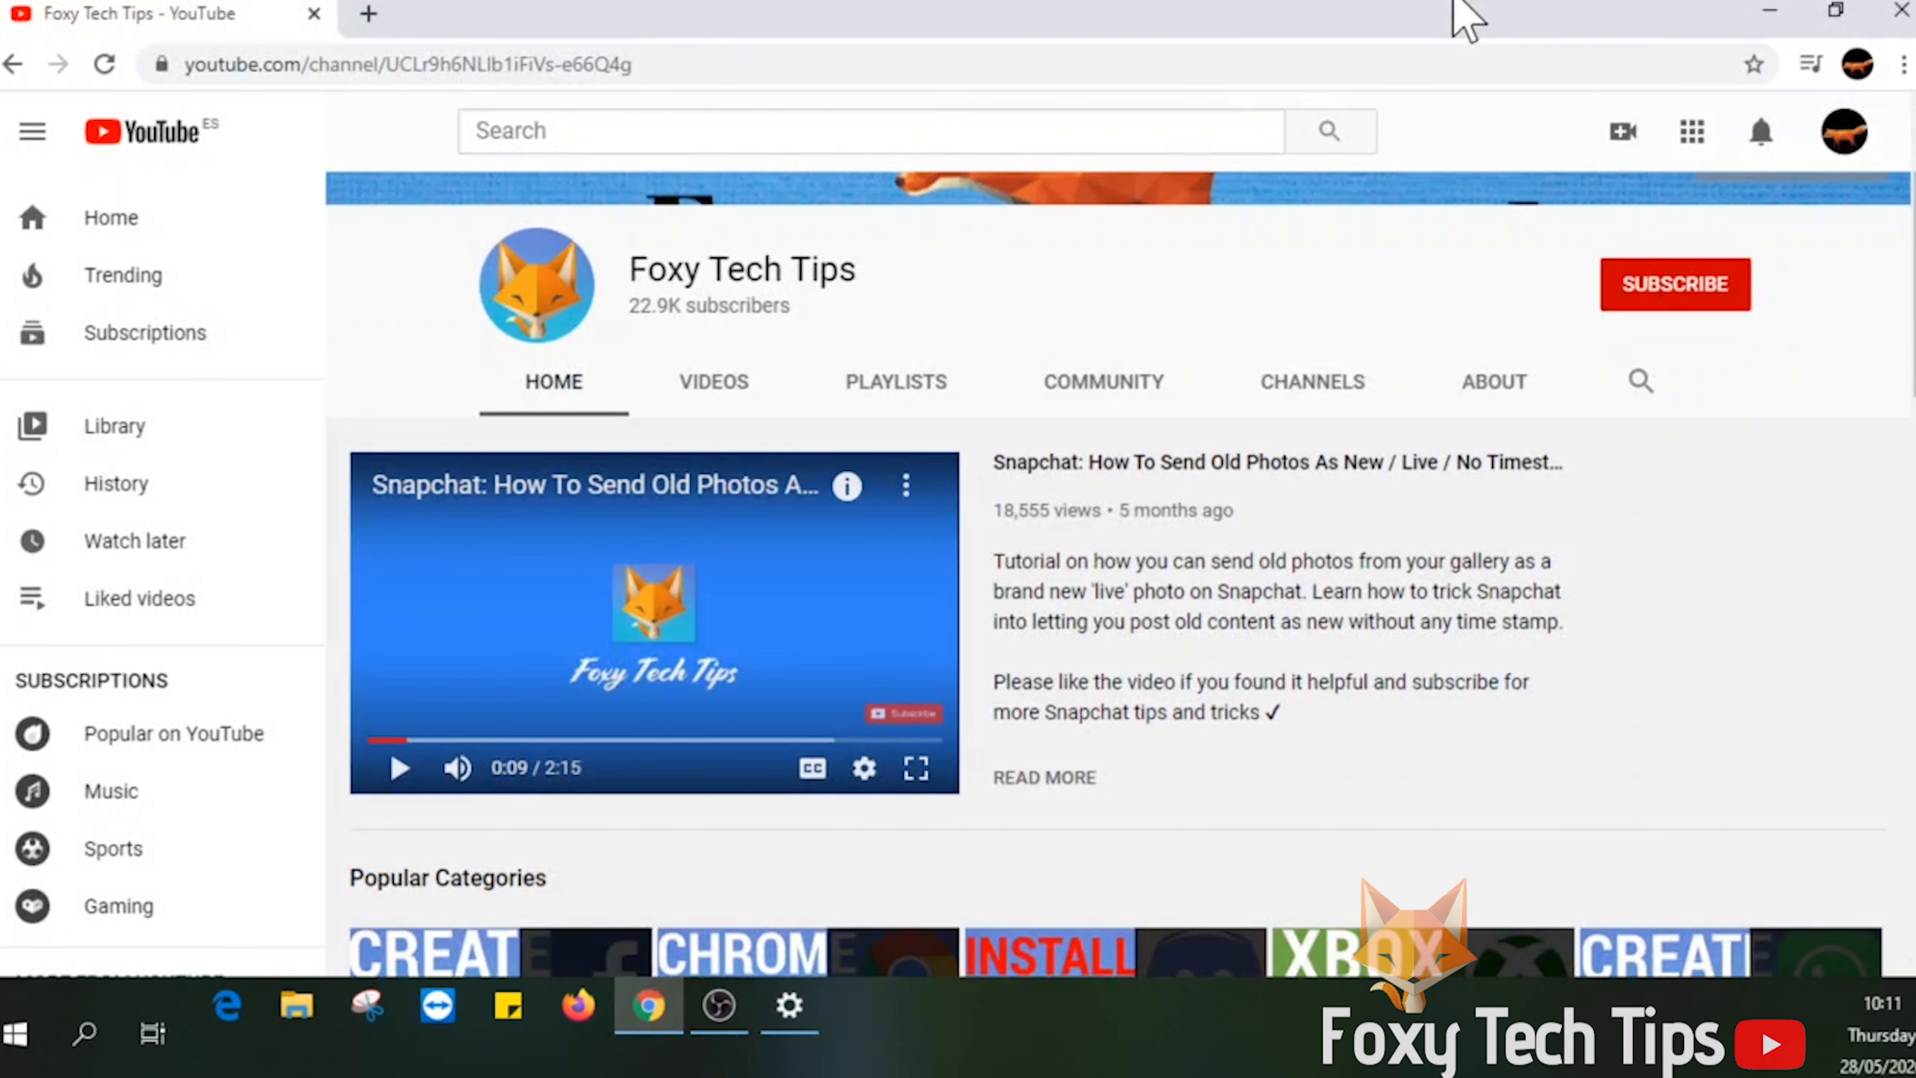
{"action": "mouse_move", "coordinate": [1675, 294]}
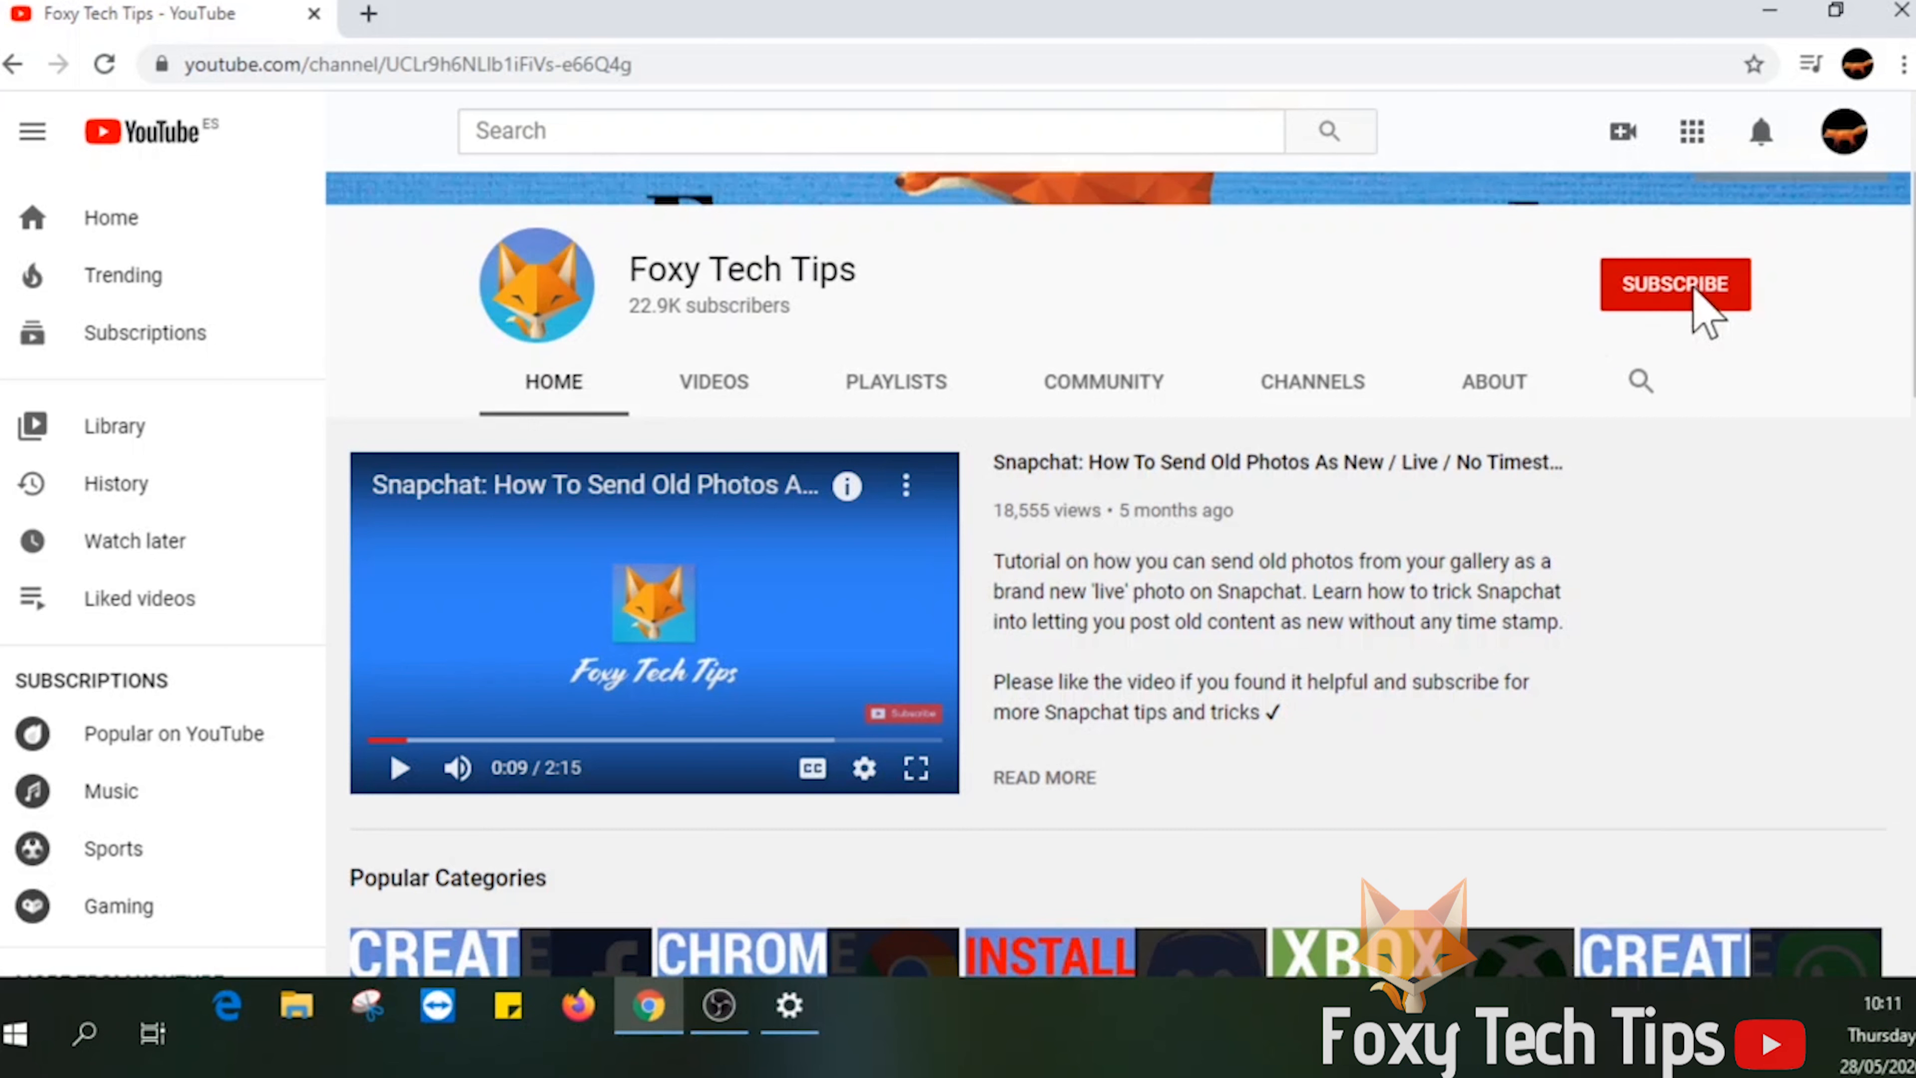
{"action": "left_click", "coordinate": [1675, 284]}
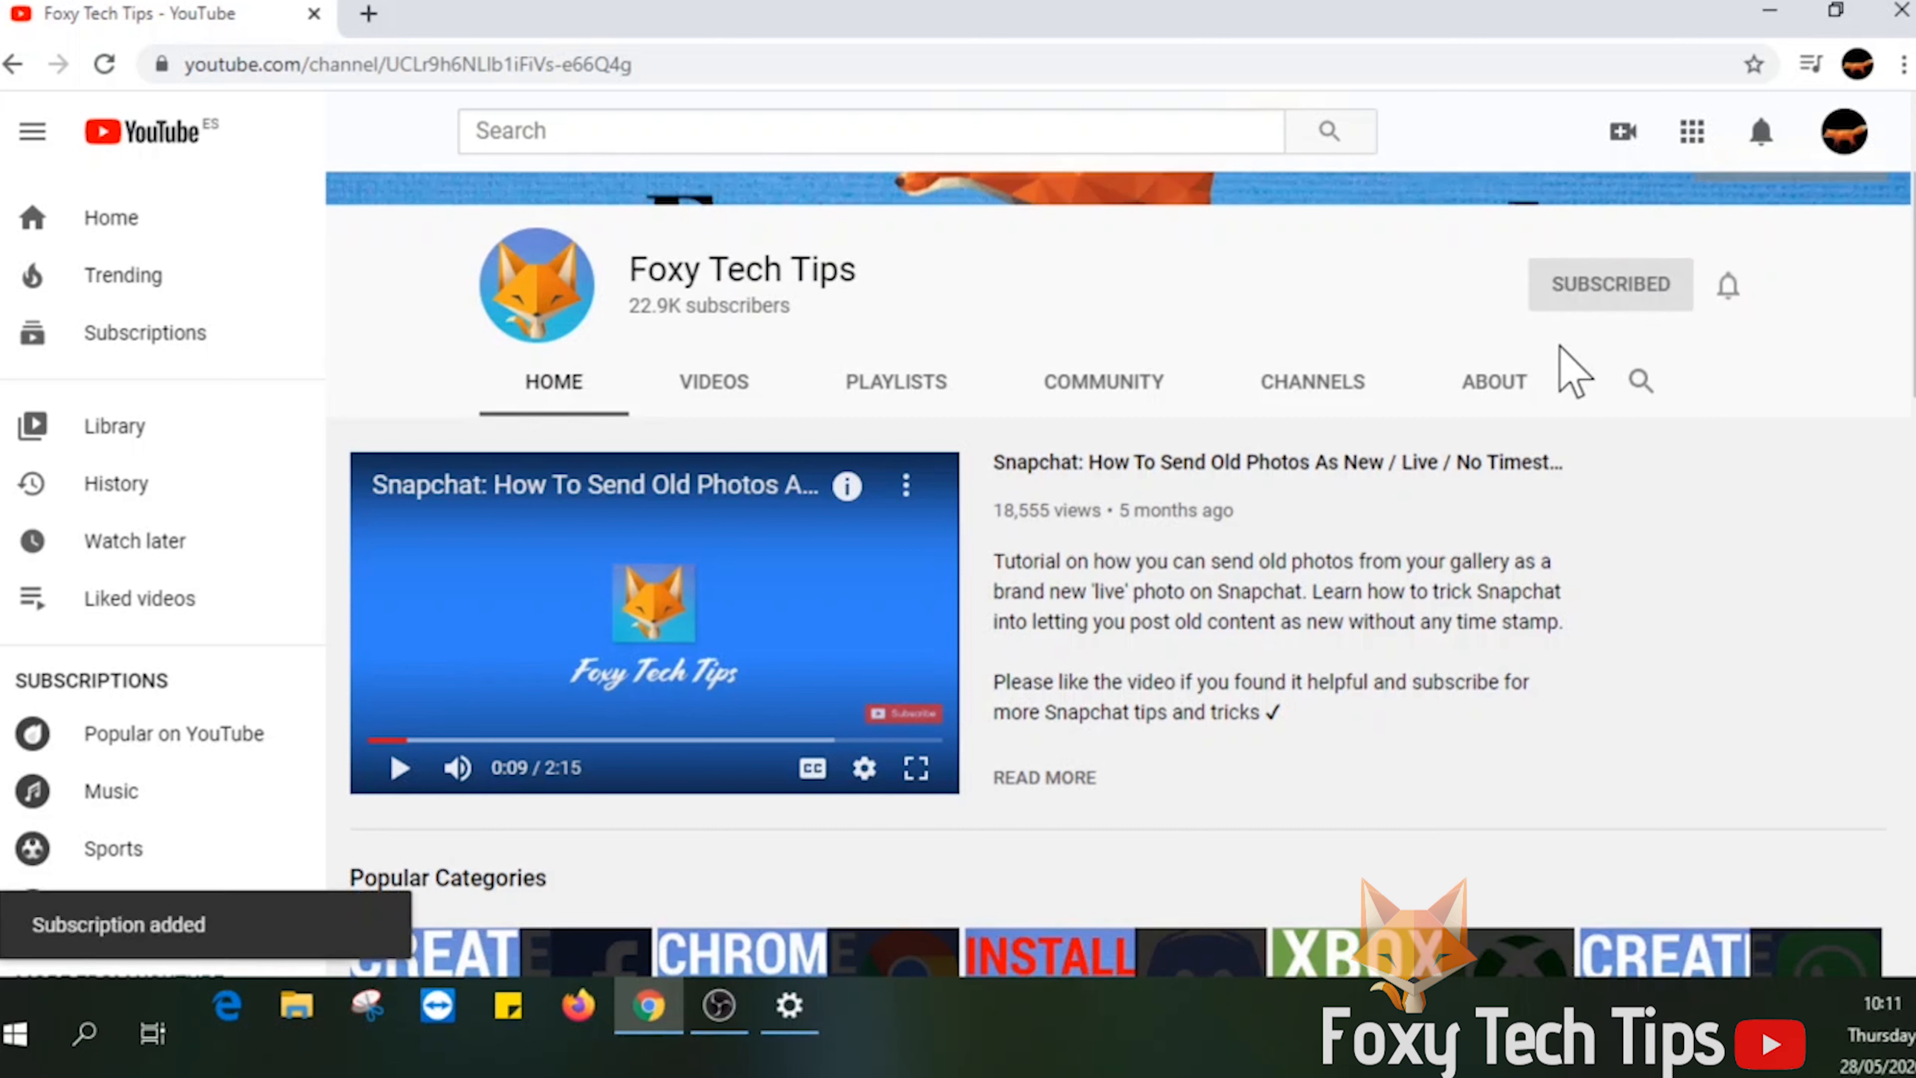